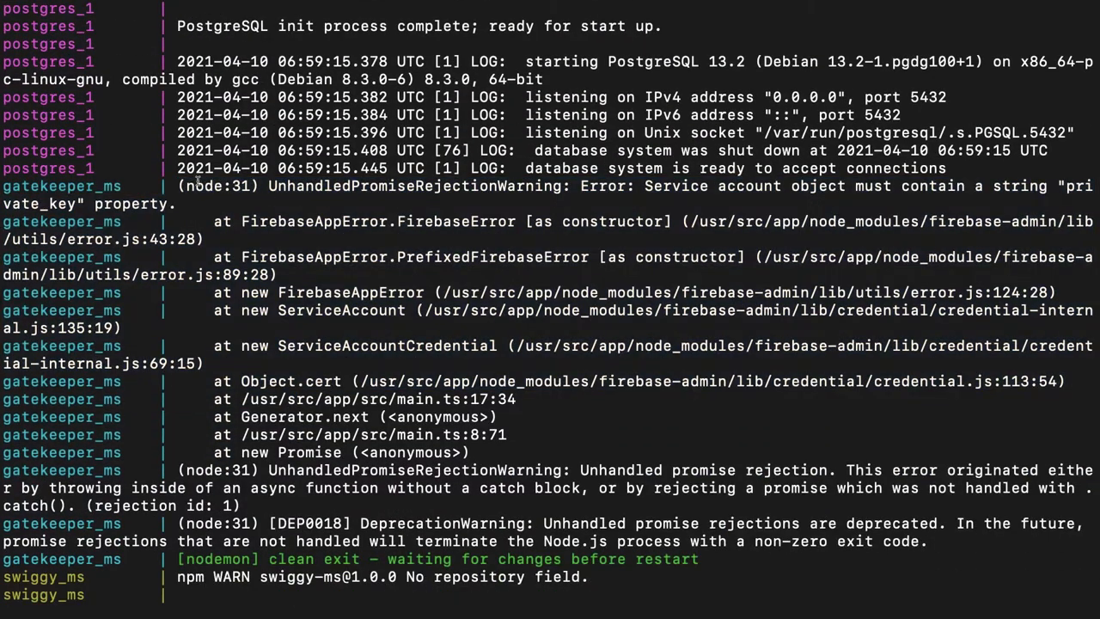
- Select the gatekeeper_ms service account private_key error lines in the Docker Compose log
{"action": "left_click_drag", "start_coordinate": [197, 186], "coordinate": [292, 345]}
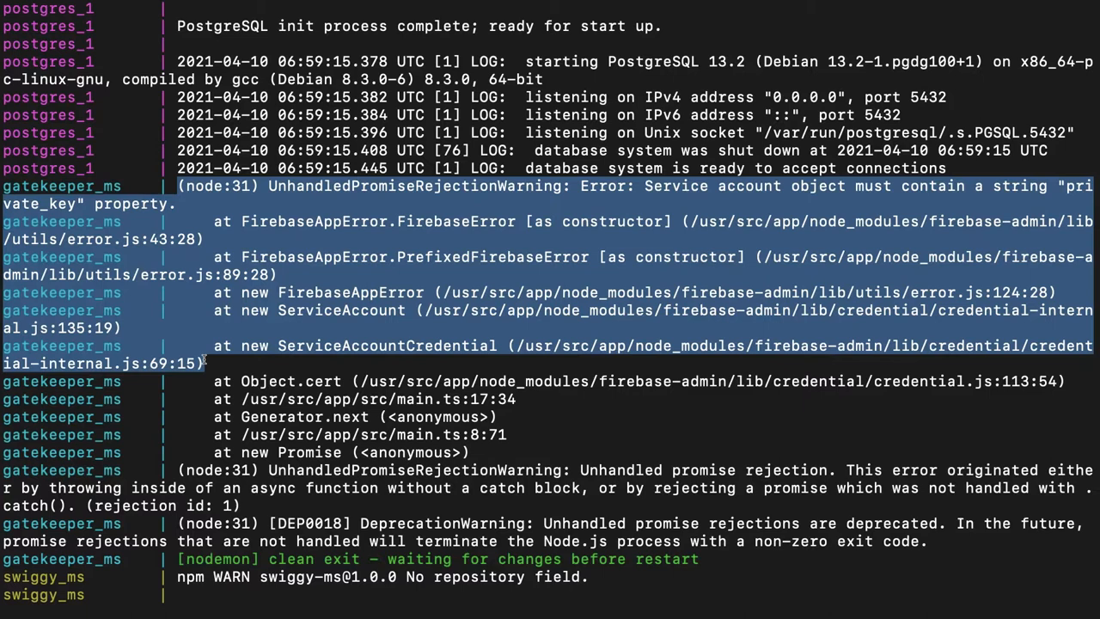
{"action": "mouse_move", "coordinate": [196, 316]}
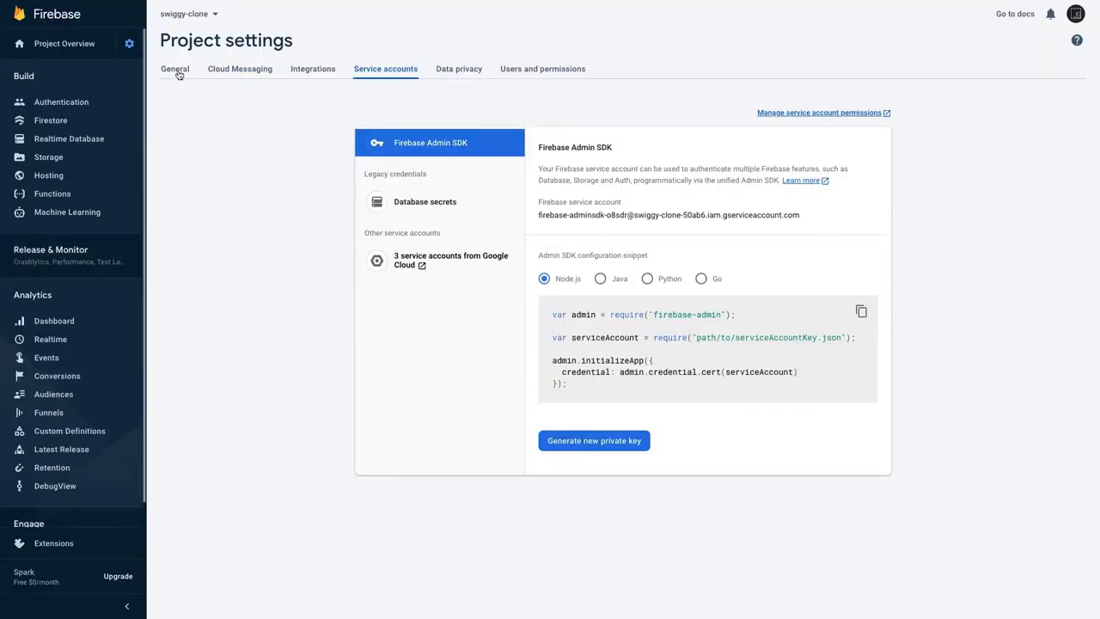
- Review the swiggy-clone project's general settings and generate a new service account private key
{"action": "left_click", "coordinate": [175, 69]}
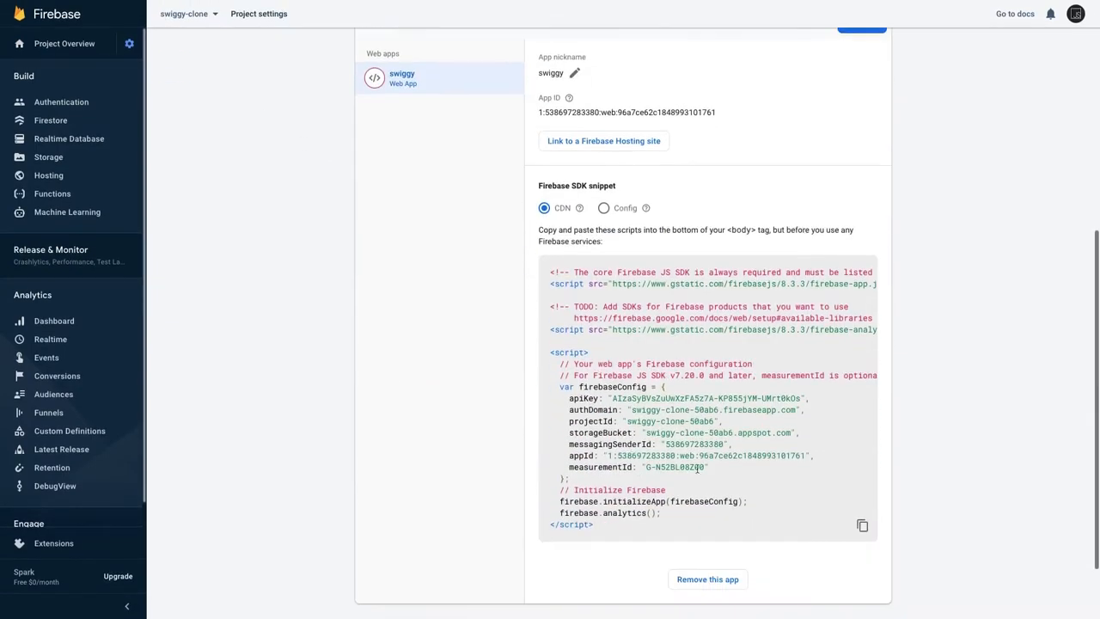
{"action": "left_click_drag", "start_coordinate": [568, 399], "coordinate": [708, 467]}
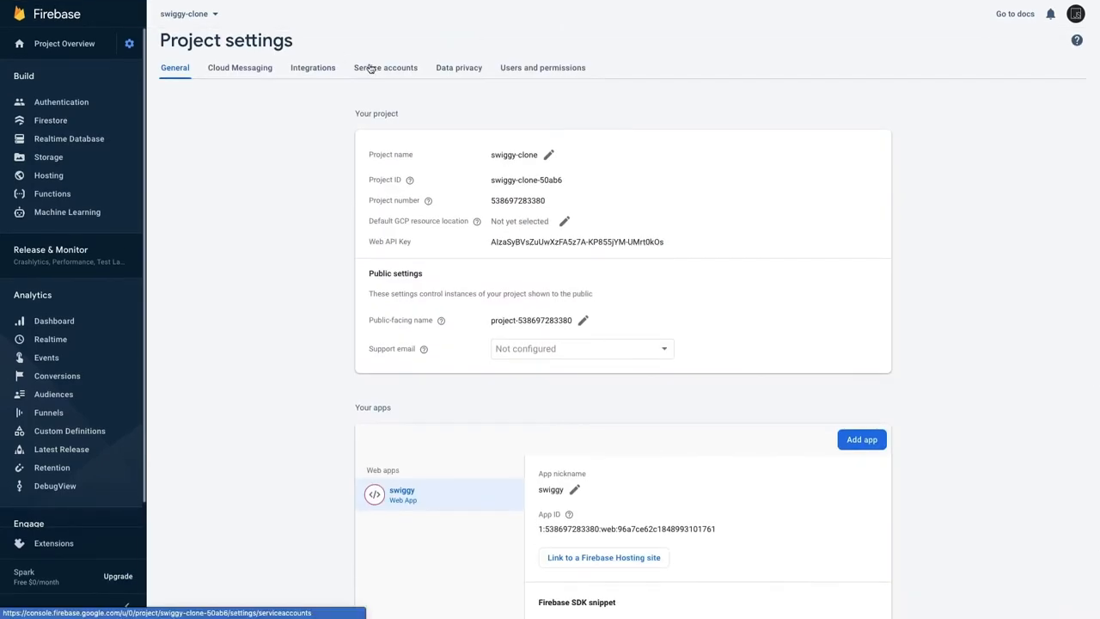
{"action": "left_click", "coordinate": [385, 69]}
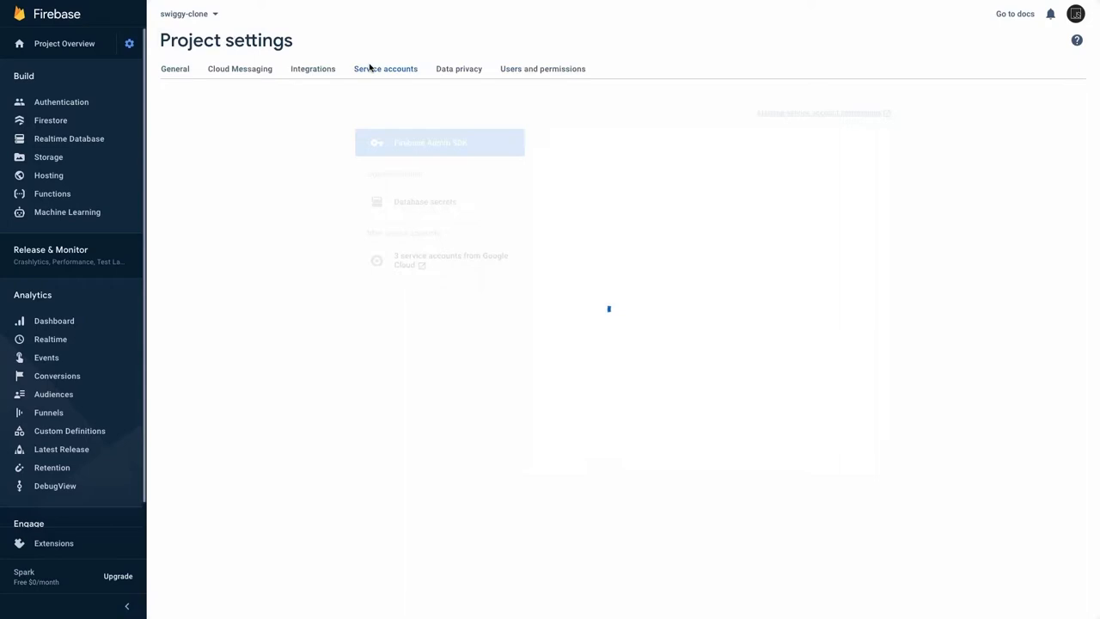
{"action": "left_click", "coordinate": [385, 69]}
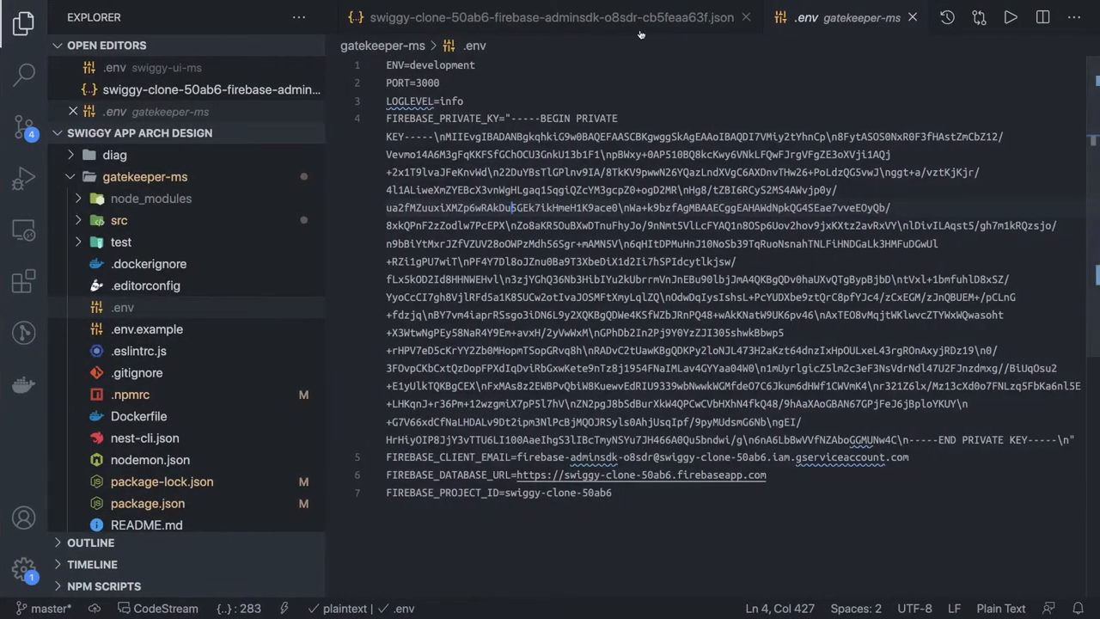
- Replace the gatekeeper-ms FIREBASE_PRIVATE_KEY value with the private key from the downloaded adminsdk JSON
{"action": "left_click", "coordinate": [550, 17]}
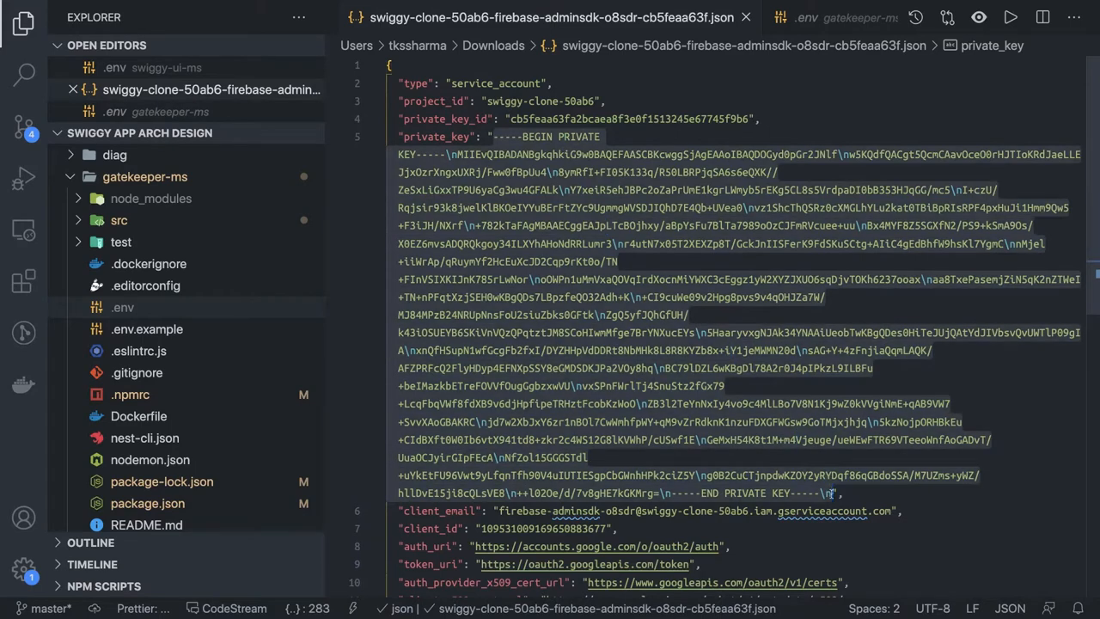
{"action": "left_click", "coordinate": [846, 17]}
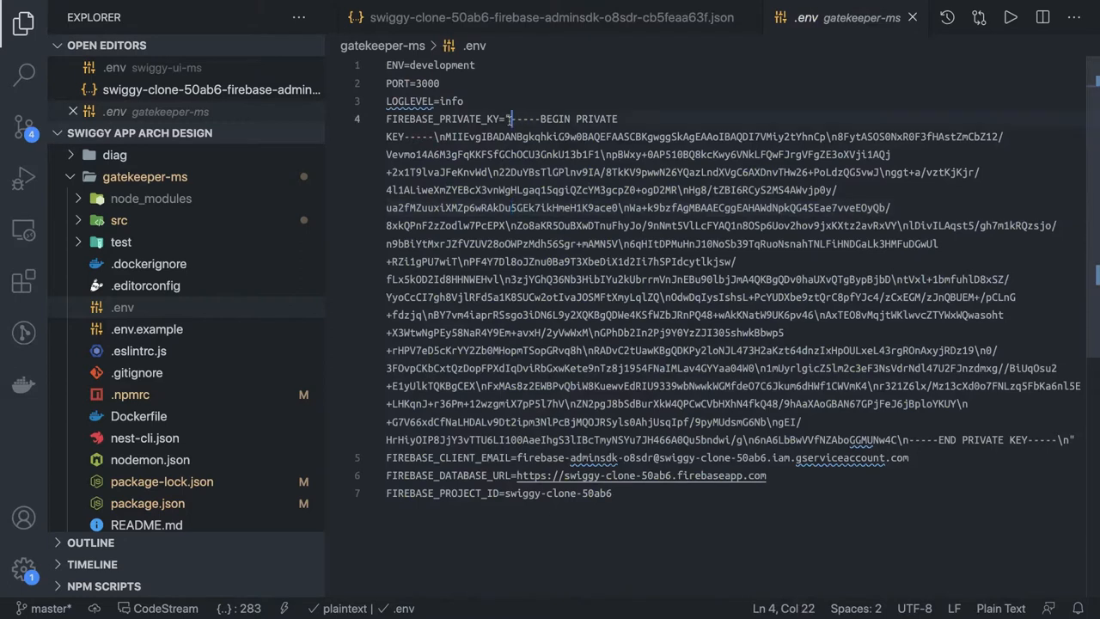
{"action": "left_click_drag", "start_coordinate": [513, 118], "coordinate": [1065, 440]}
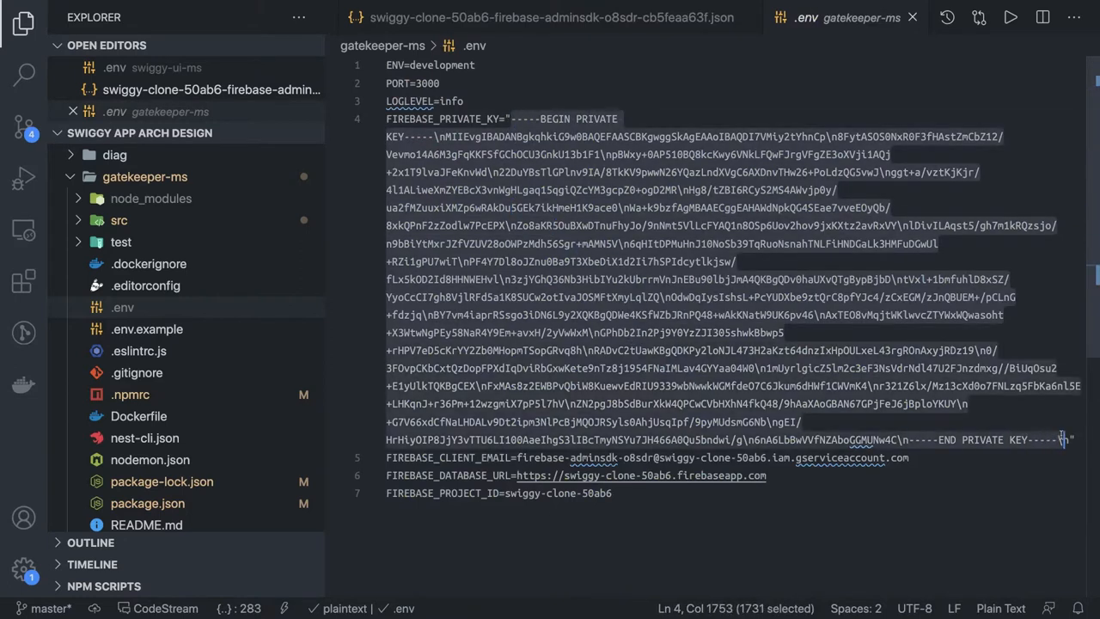
{"action": "type", "text": "h"}
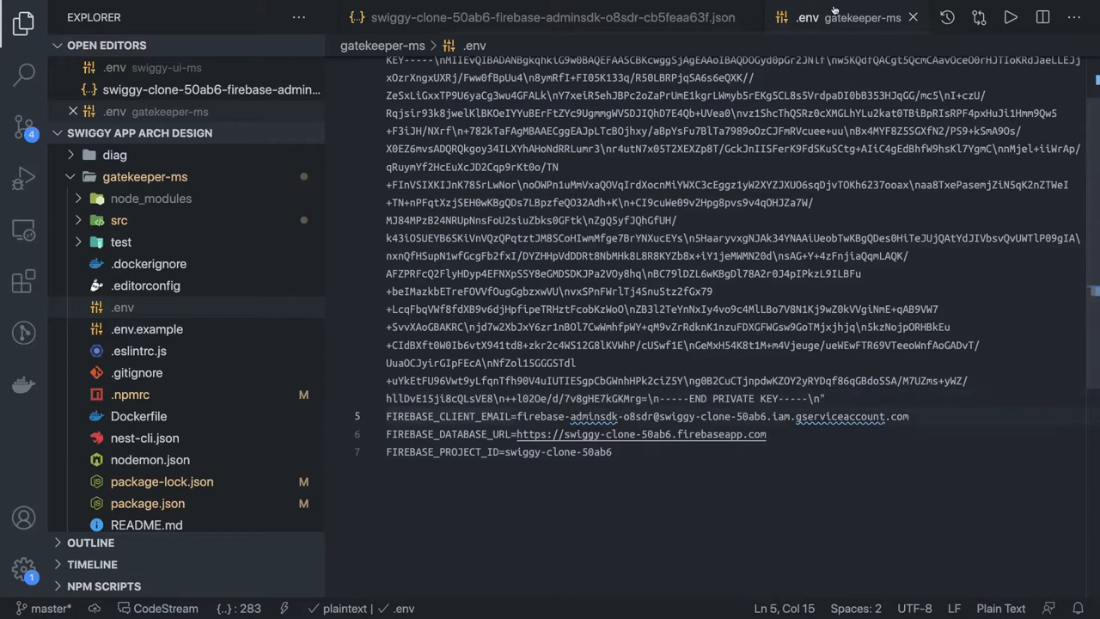
{"action": "left_click", "coordinate": [550, 17]}
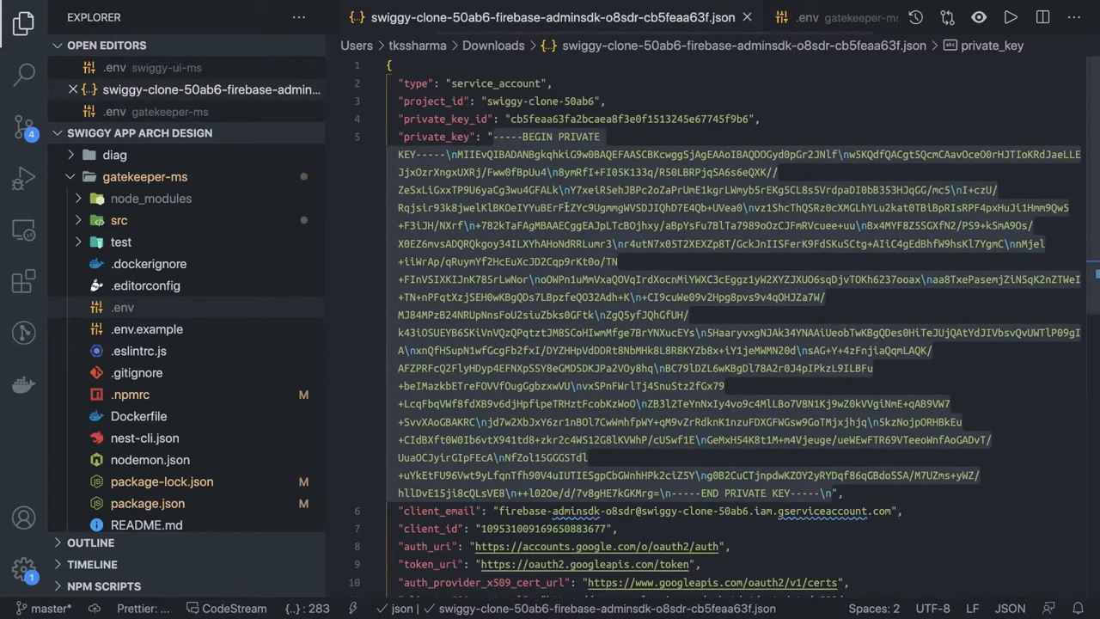
{"action": "scroll", "scroll_direction": "down", "scroll_amount": 3}
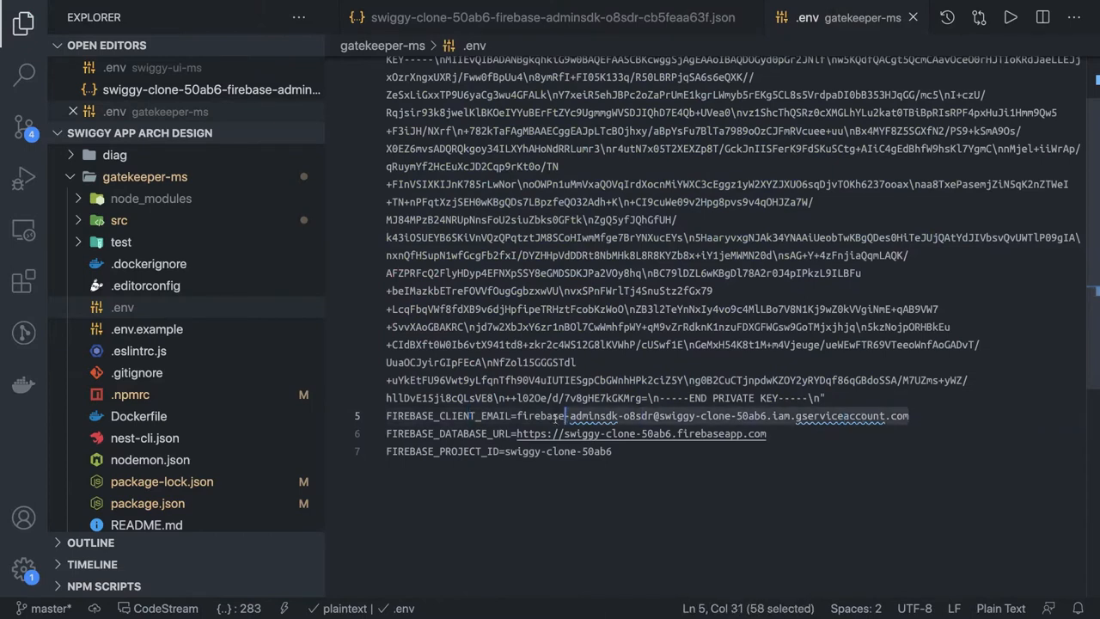
{"action": "key", "text": "Delete"}
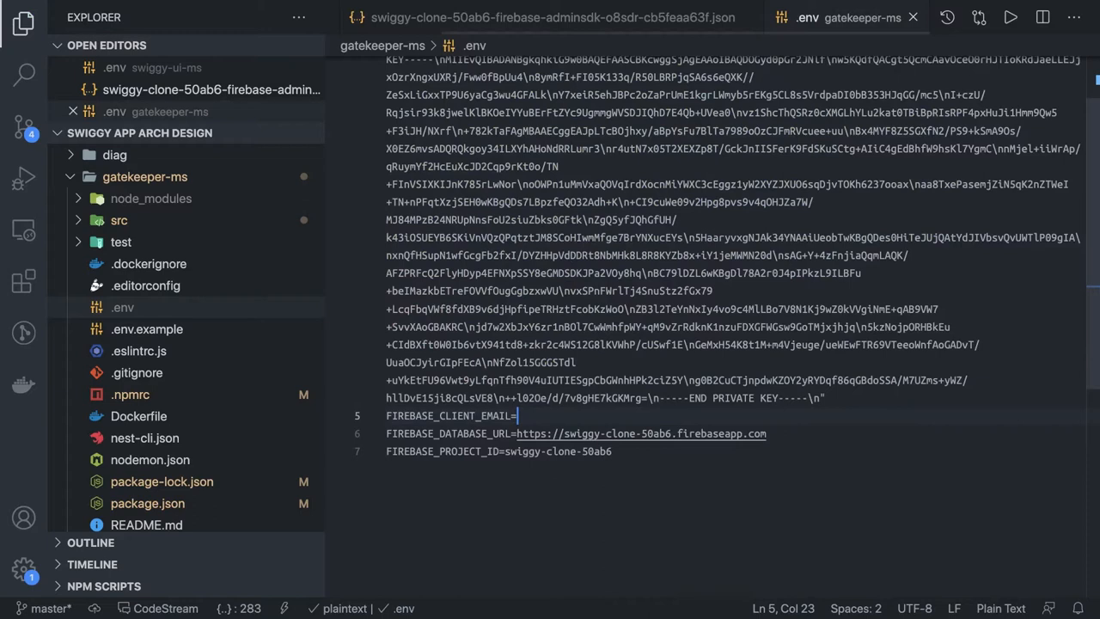
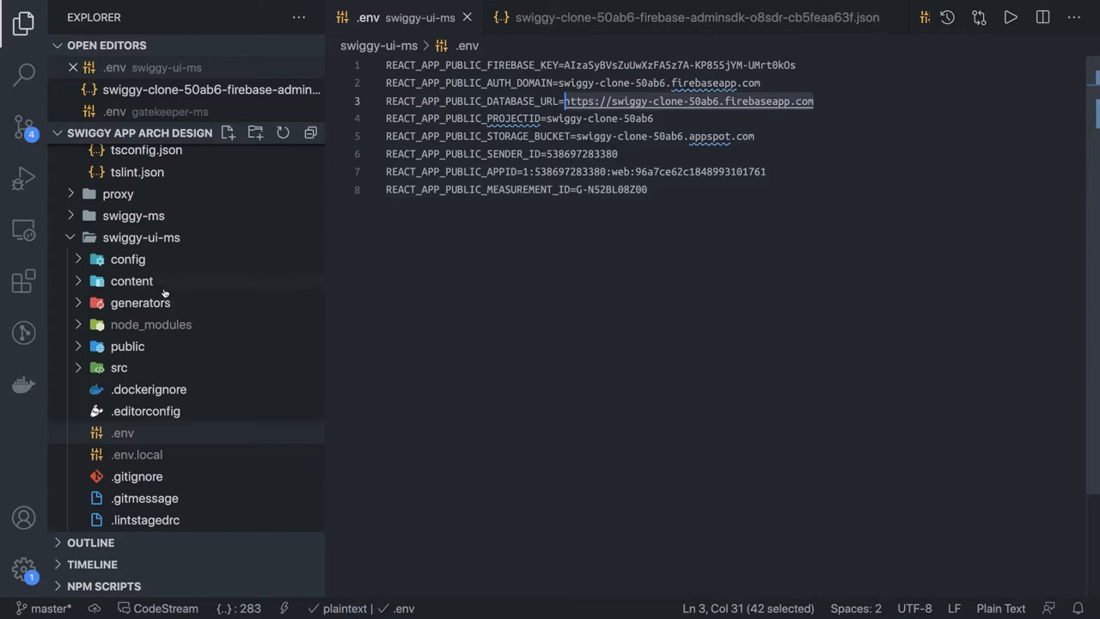
{"action": "scroll", "scroll_direction": "down", "scroll_amount": 3}
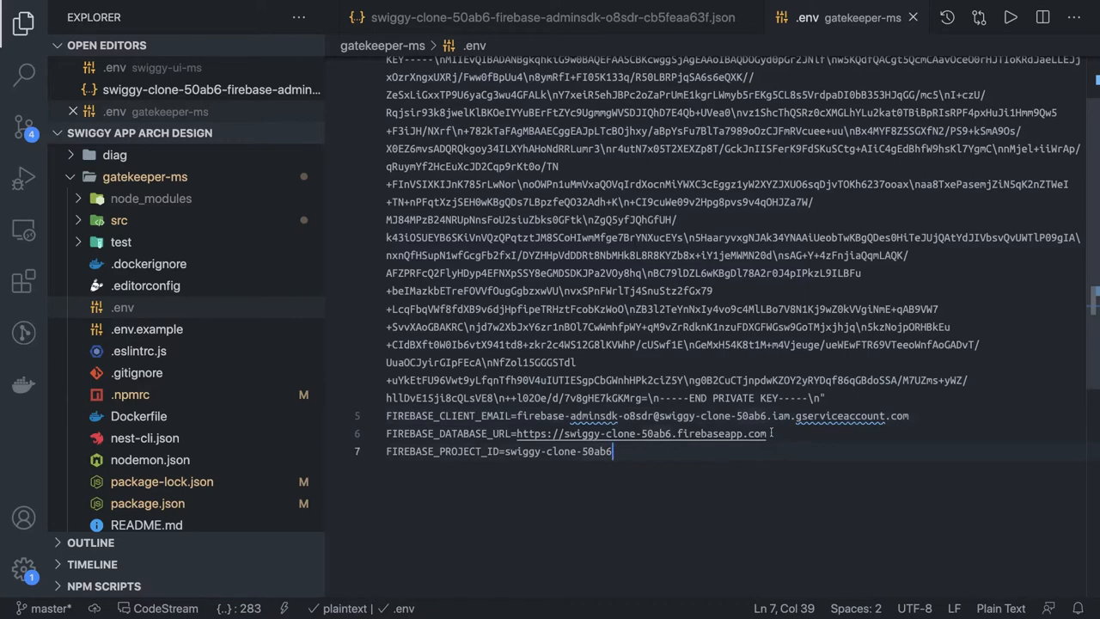
- Compare the .env database URL and project ID against the key file, then close the key file
{"action": "left_click_drag", "start_coordinate": [516, 433], "coordinate": [767, 434]}
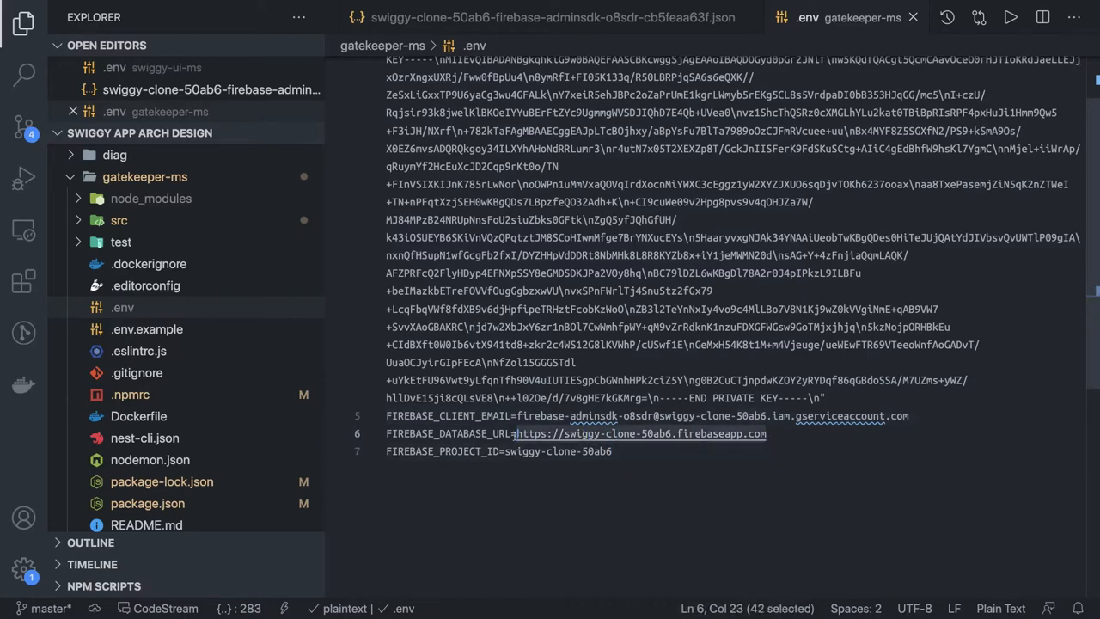
{"action": "left_click", "coordinate": [554, 17]}
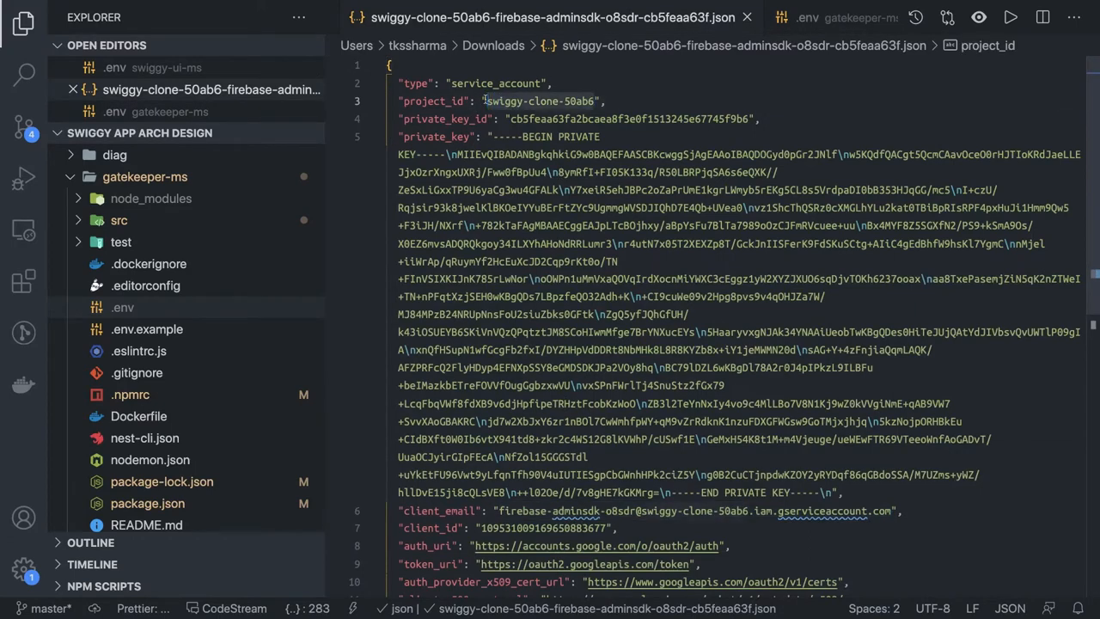
{"action": "left_click", "coordinate": [846, 17]}
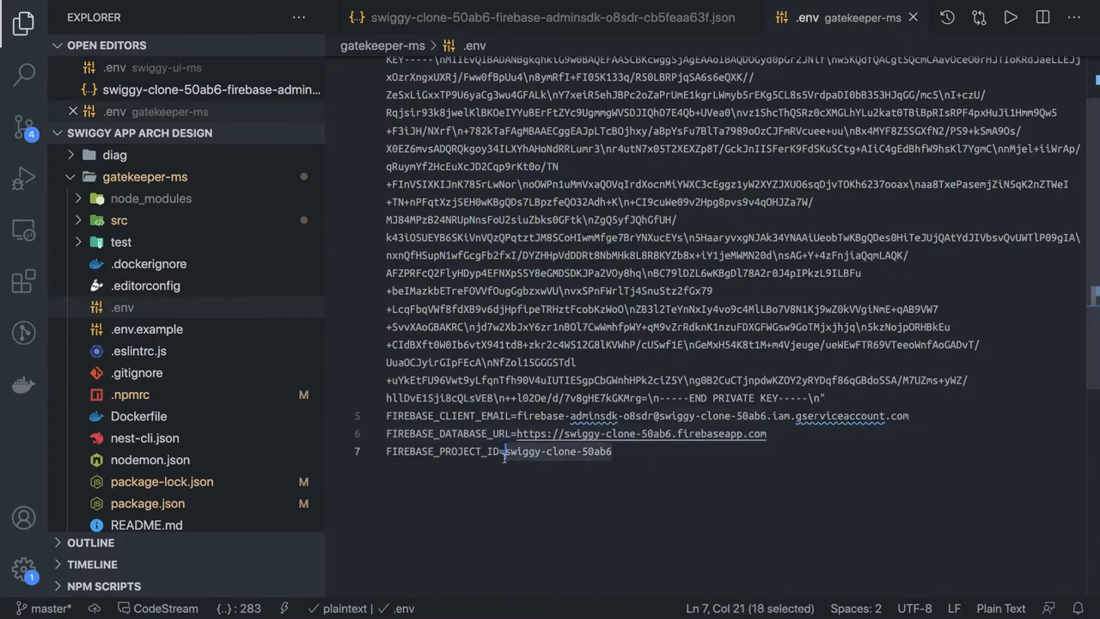
{"action": "left_click", "coordinate": [611, 450]}
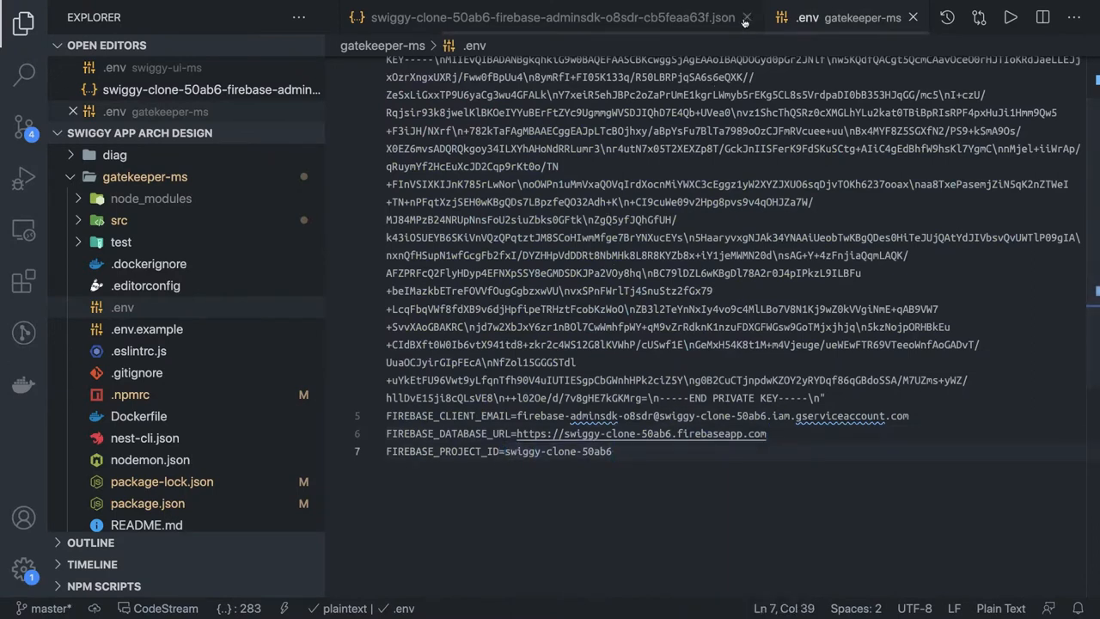
{"action": "left_click", "coordinate": [746, 17]}
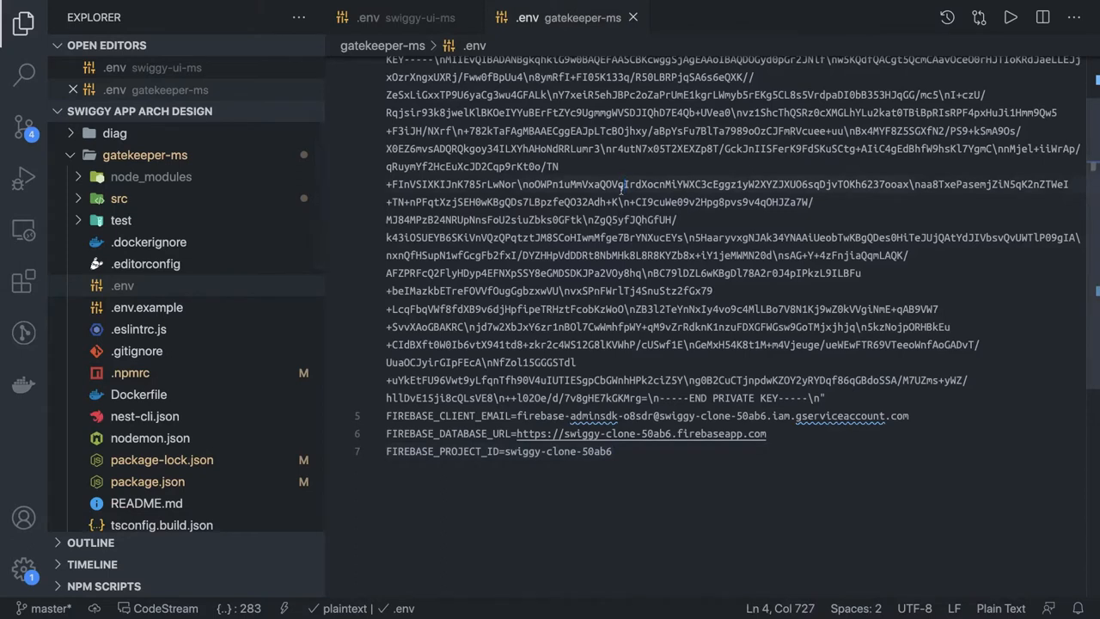
{"action": "left_click", "coordinate": [24, 386]}
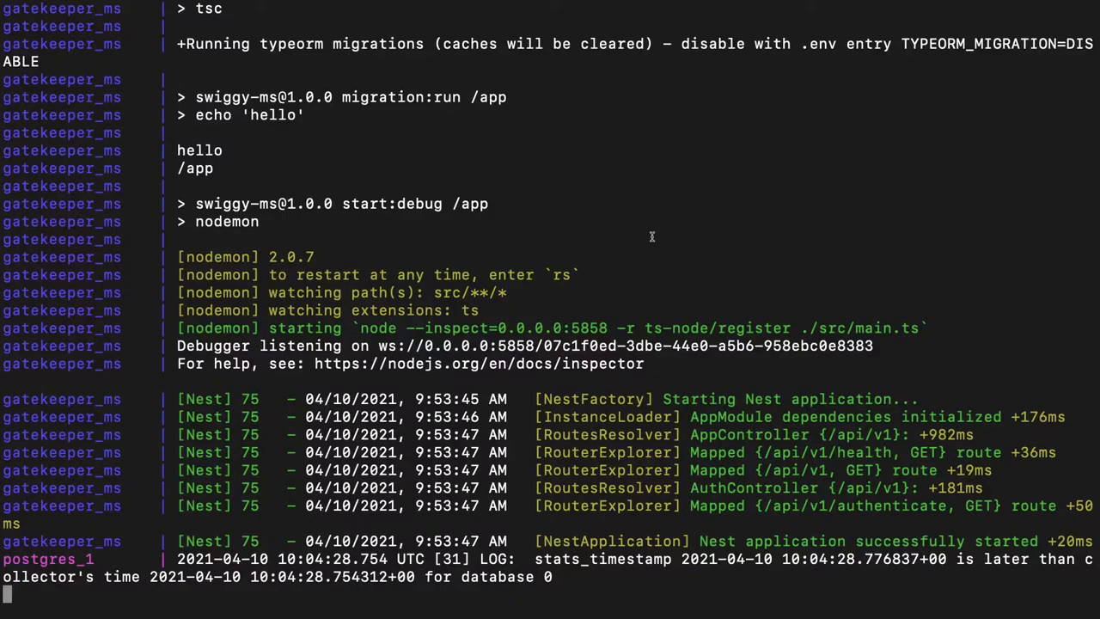
- Run docker-compose build and git status, then scroll through the swiggy_ms and gatekeeper_ms startup logs
{"action": "scroll", "scroll_direction": "down", "scroll_amount": 3}
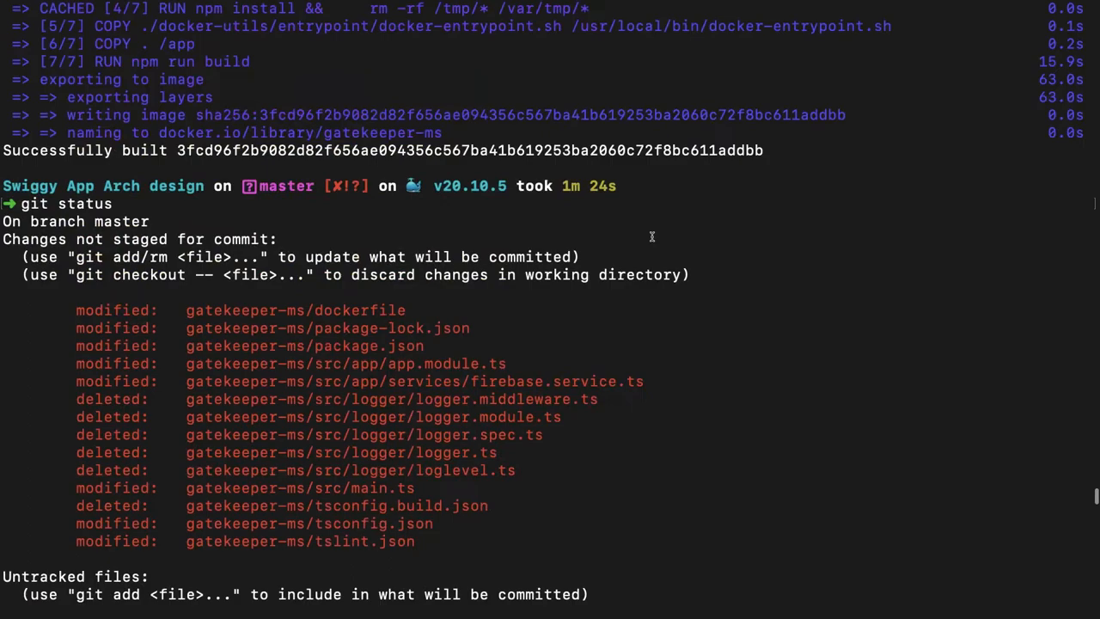
{"action": "type", "text": "docker-compose build"}
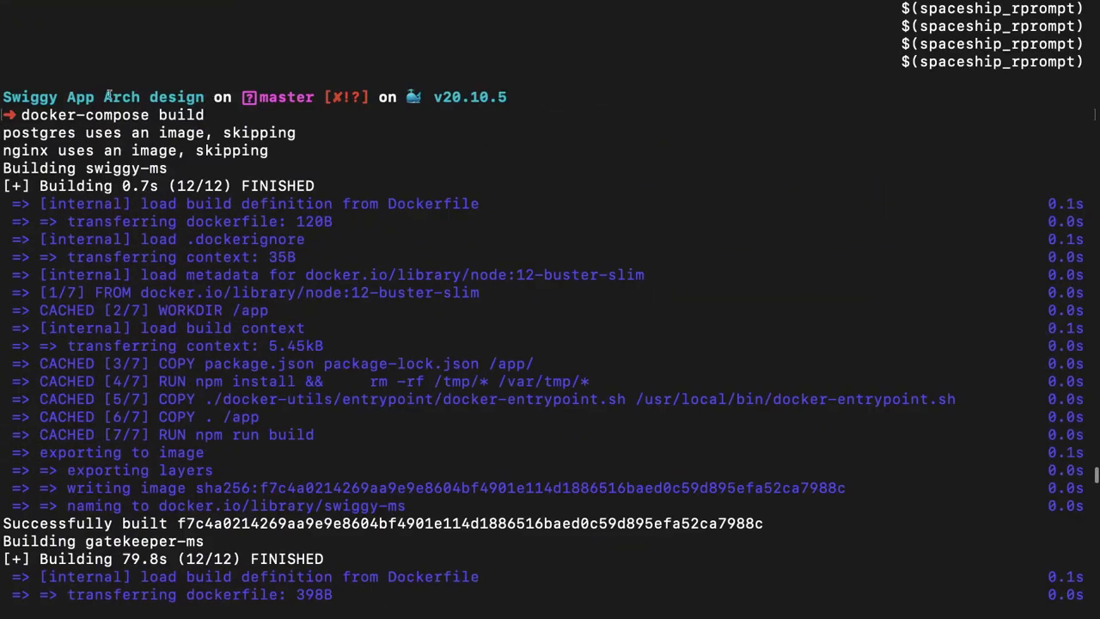
{"action": "type", "text": "git status"}
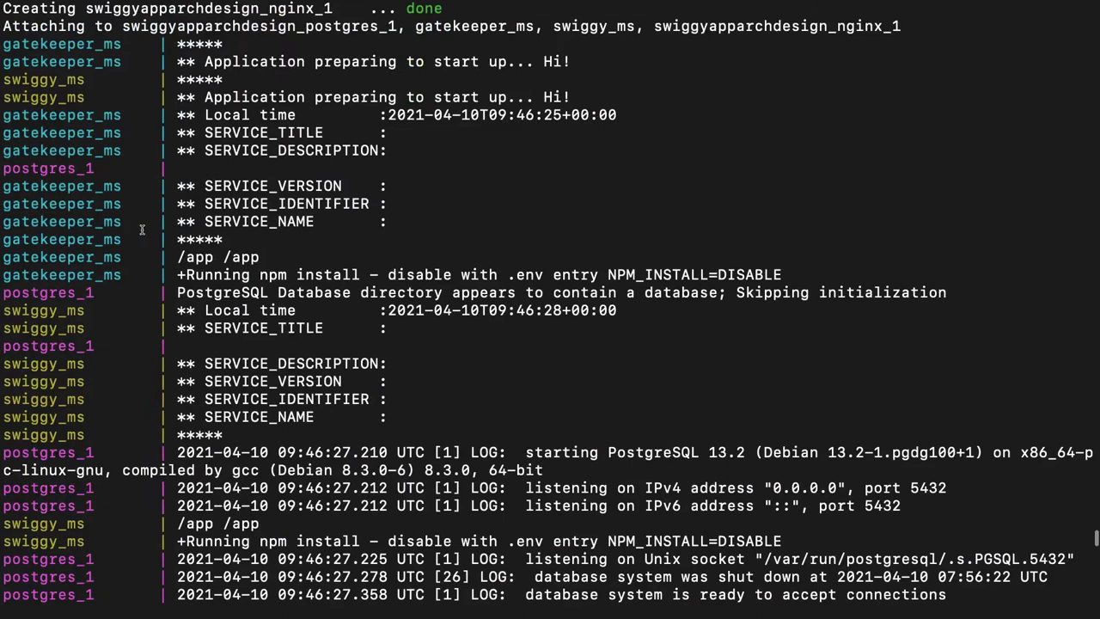
{"action": "mouse_move", "coordinate": [61, 98]}
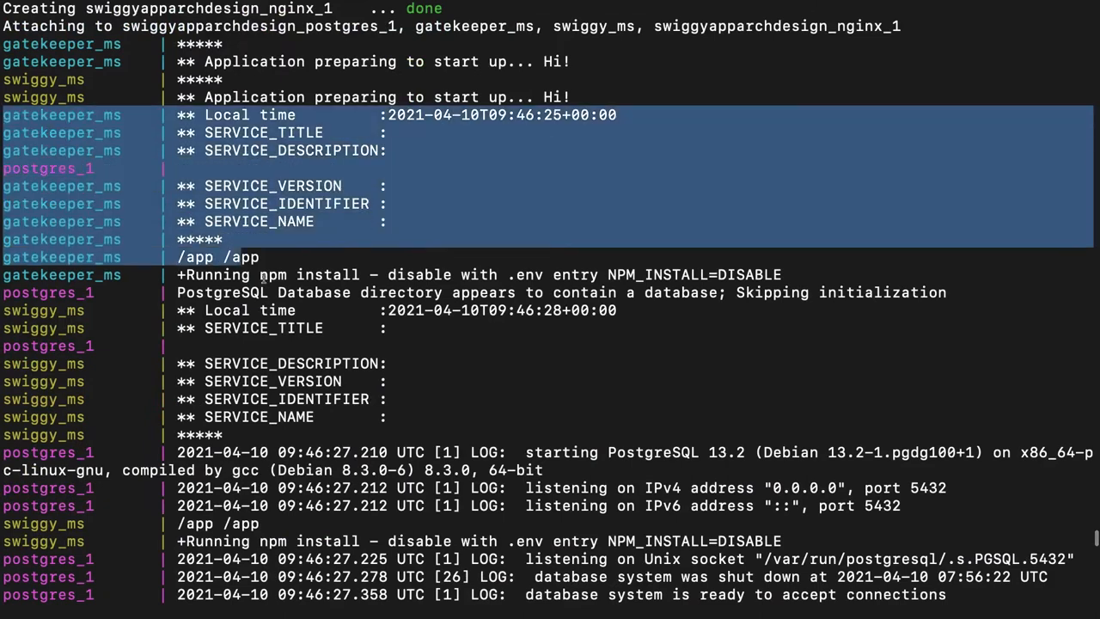
{"action": "scroll", "scroll_direction": "down", "scroll_amount": 3}
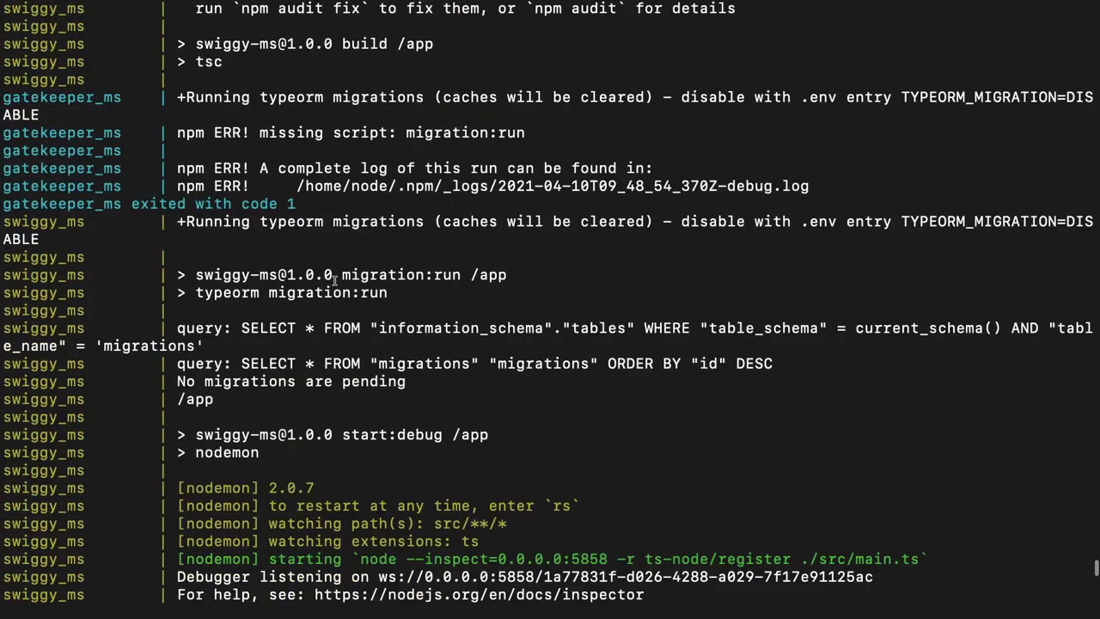
{"action": "scroll", "scroll_direction": "down", "scroll_amount": 3}
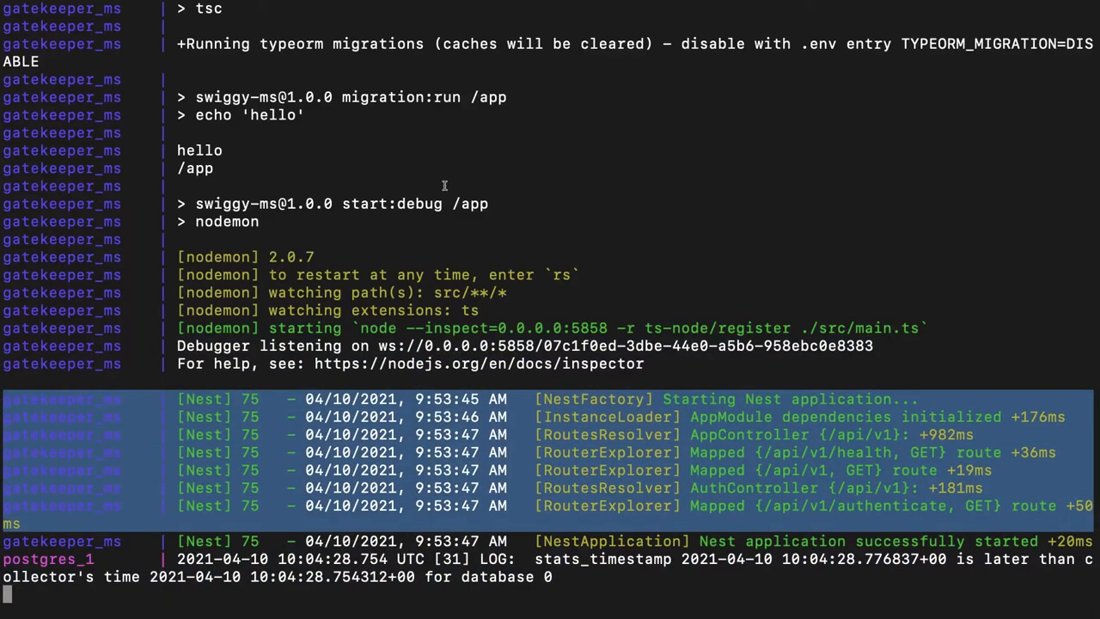
{"action": "scroll", "scroll_direction": "down", "scroll_amount": 3}
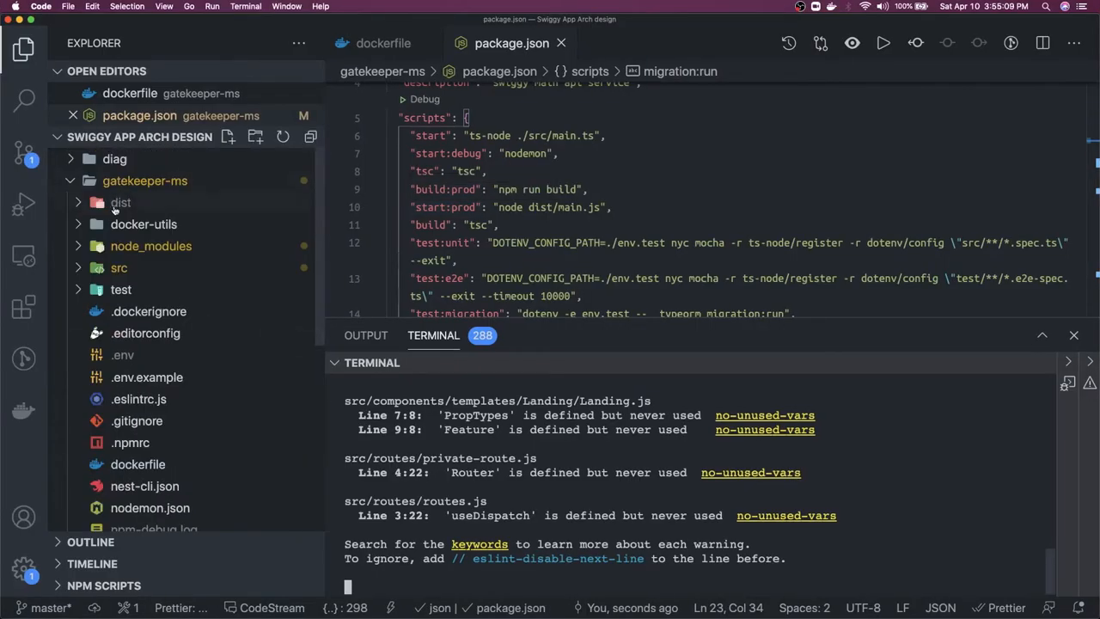
- Review the gatekeeper-ms .env file with its Firebase values selected
{"action": "left_click", "coordinate": [146, 377]}
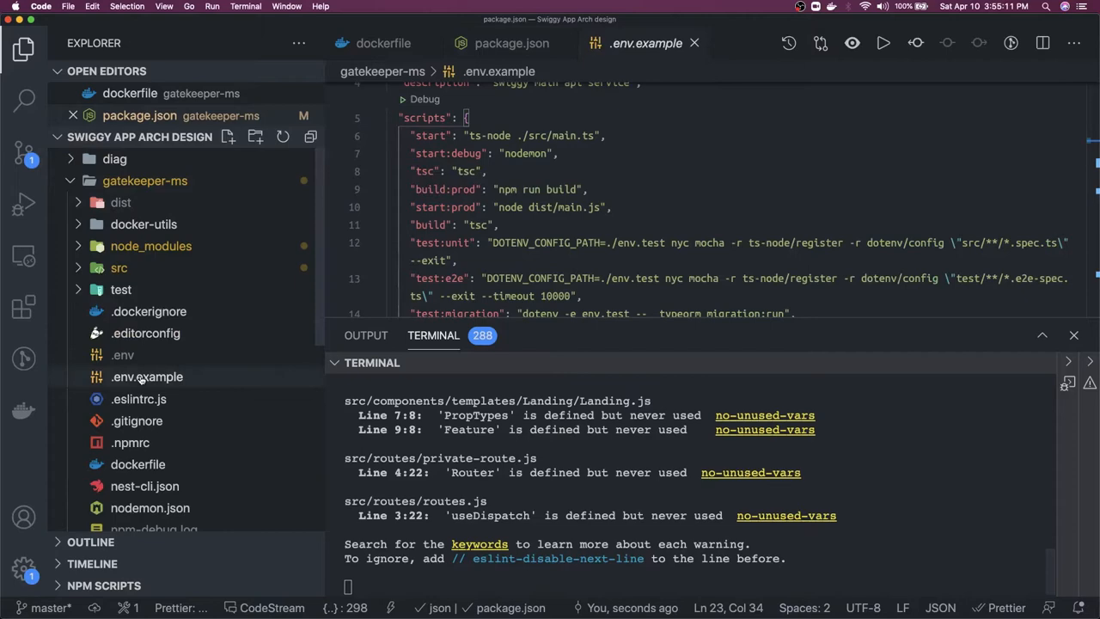
{"action": "left_click", "coordinate": [146, 376]}
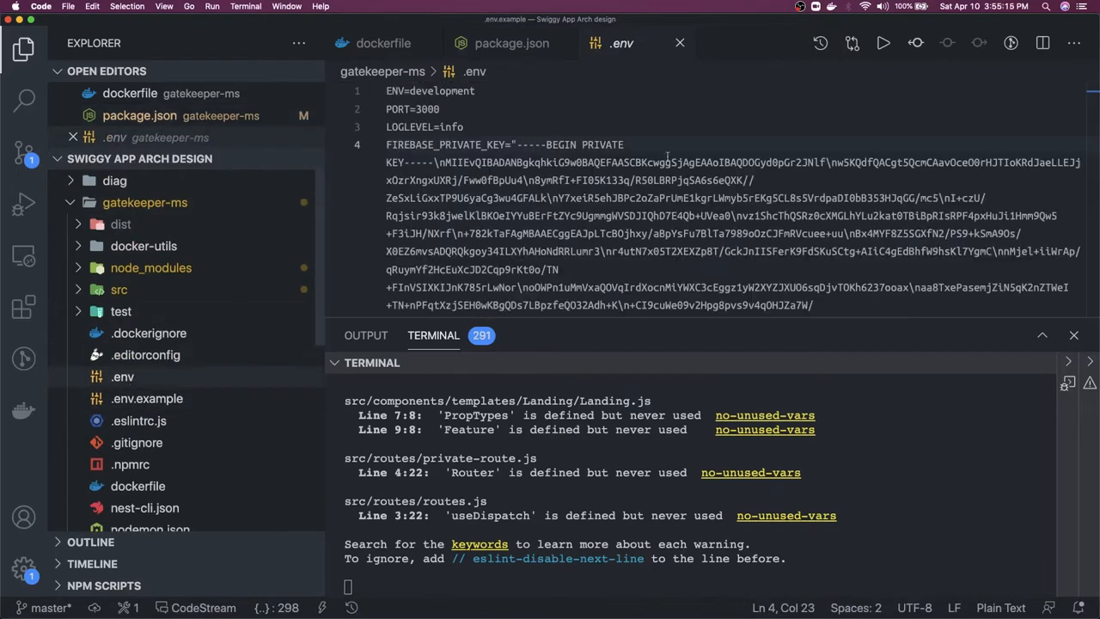
{"action": "mouse_move", "coordinate": [185, 210]}
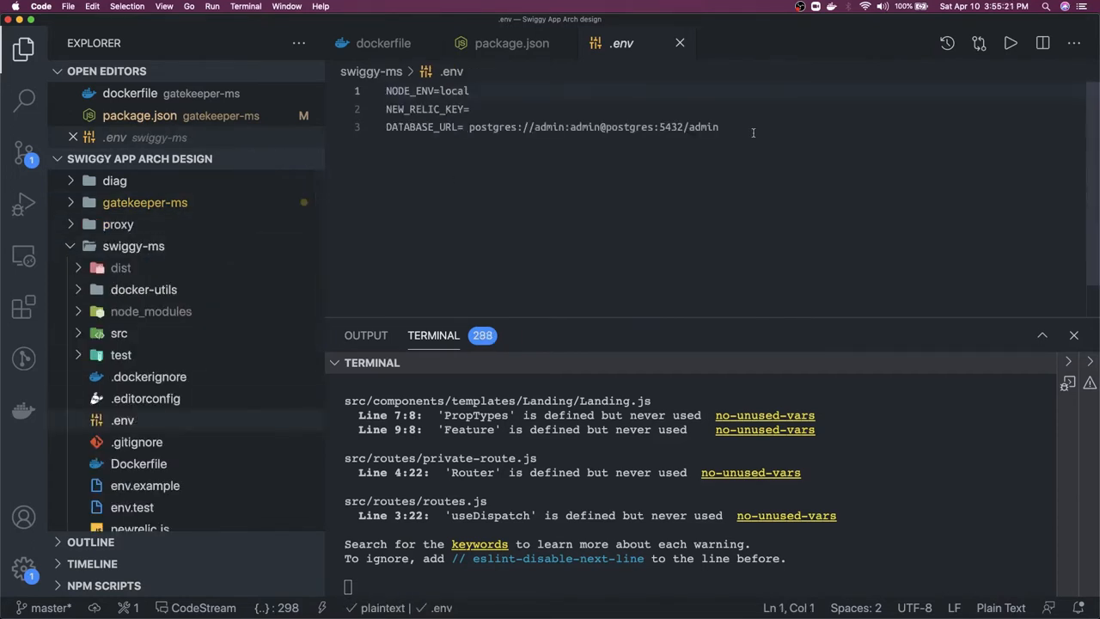
{"action": "key", "text": "cmd+a"}
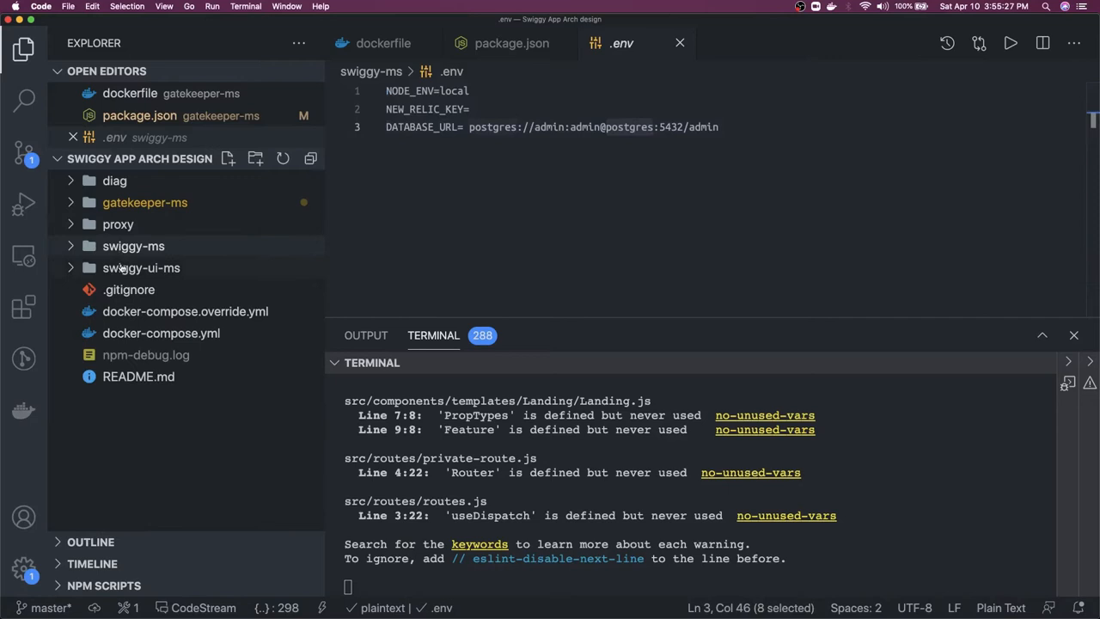
- View the swiggy-ui-ms .env file holding the Firebase web config values
{"action": "left_click", "coordinate": [141, 268]}
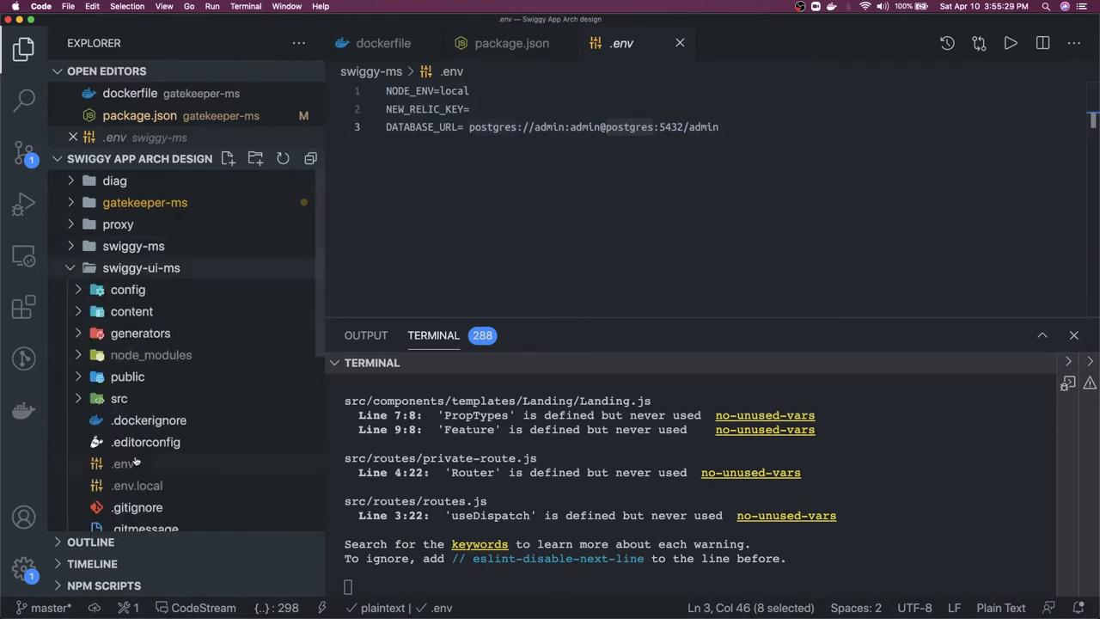
{"action": "left_click", "coordinate": [123, 464]}
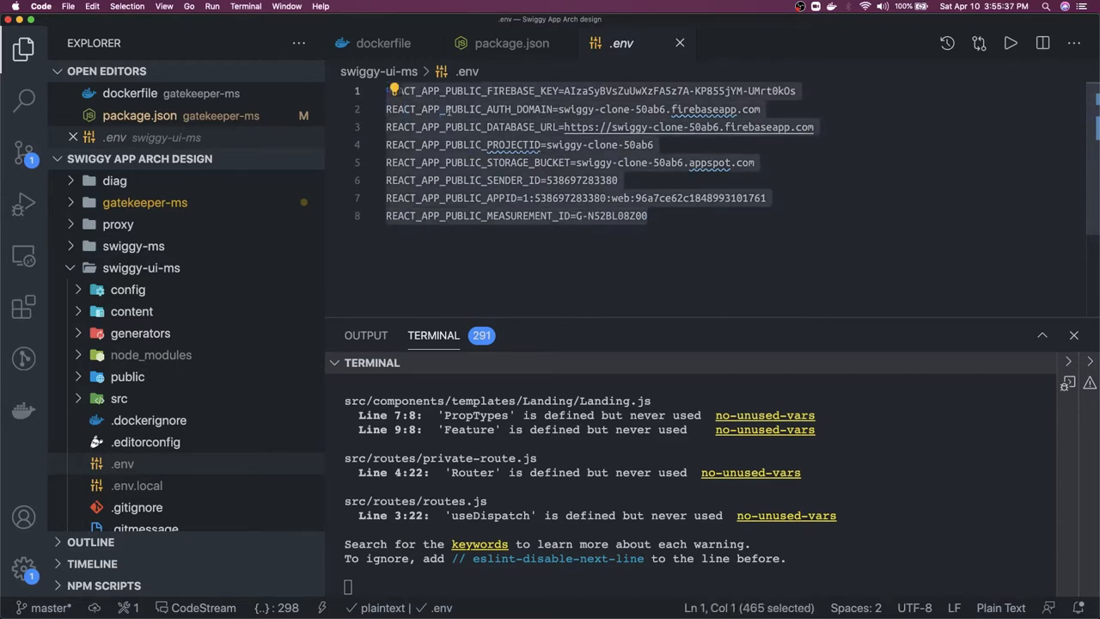
{"action": "left_click", "coordinate": [492, 110]}
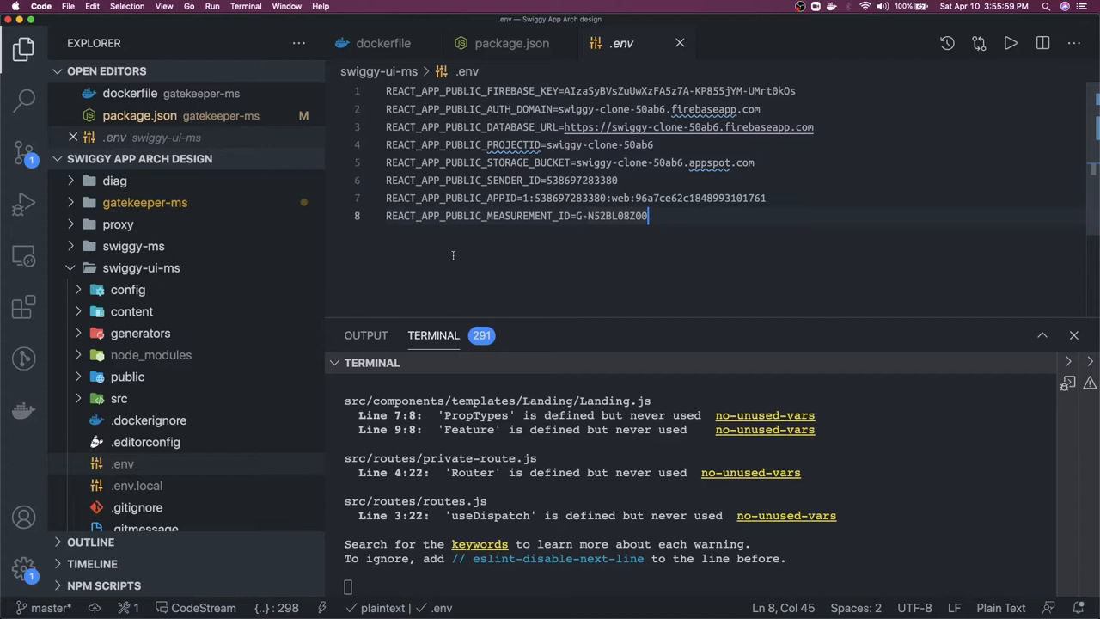
{"action": "mouse_move", "coordinate": [218, 245]}
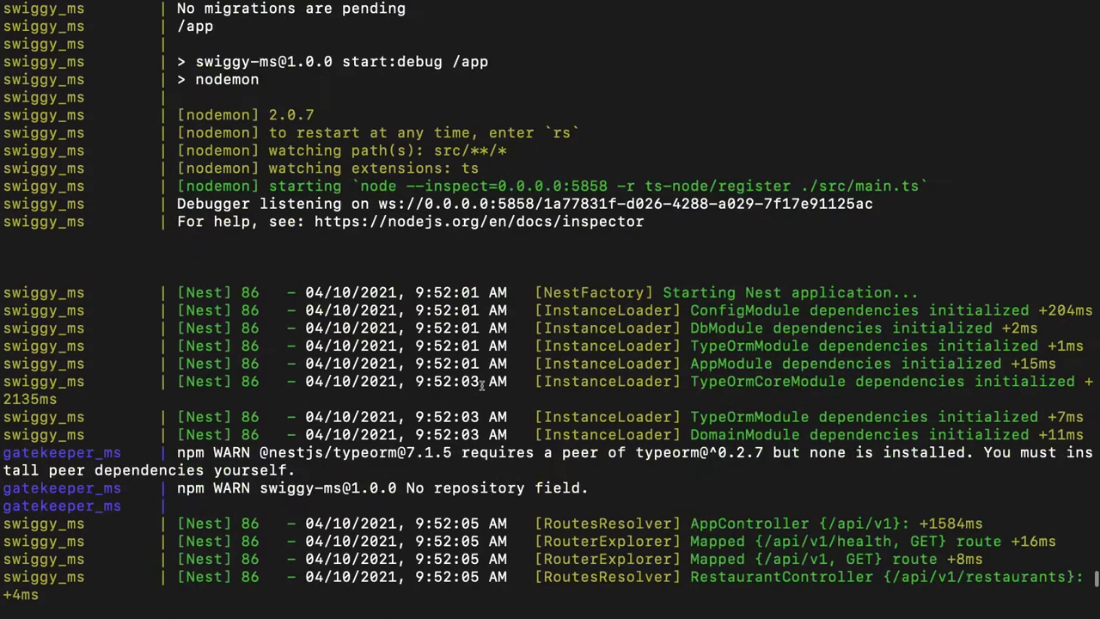
- Select the swiggy_ms RouterExplorer lines mapping the restaurant routes in the Terminal log
{"action": "scroll", "scroll_direction": "down", "scroll_amount": 3}
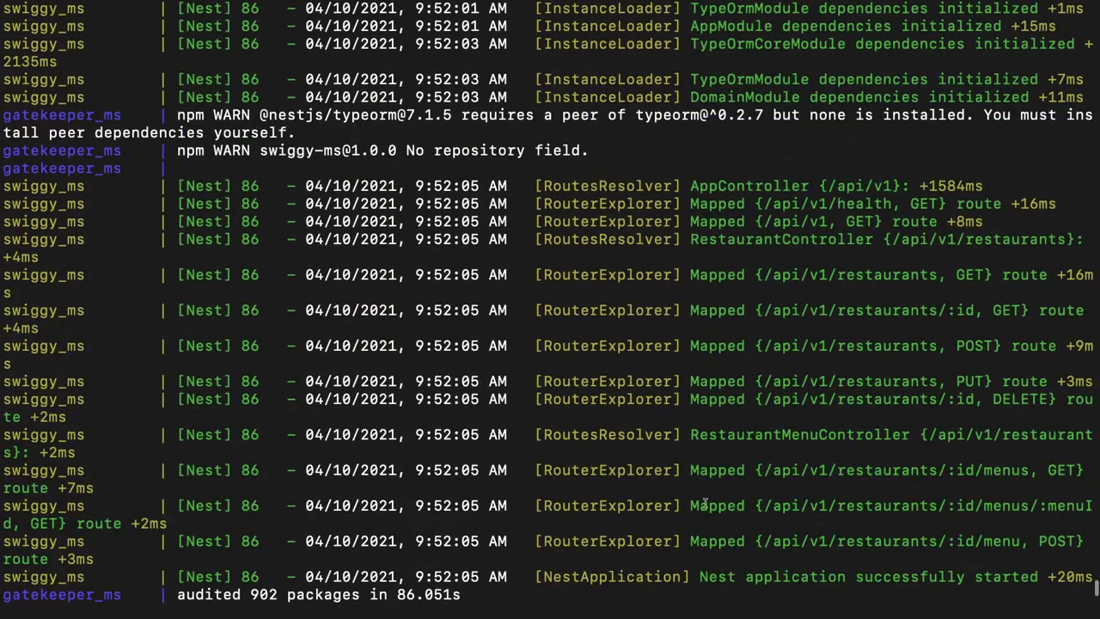
{"action": "mouse_move", "coordinate": [107, 485]}
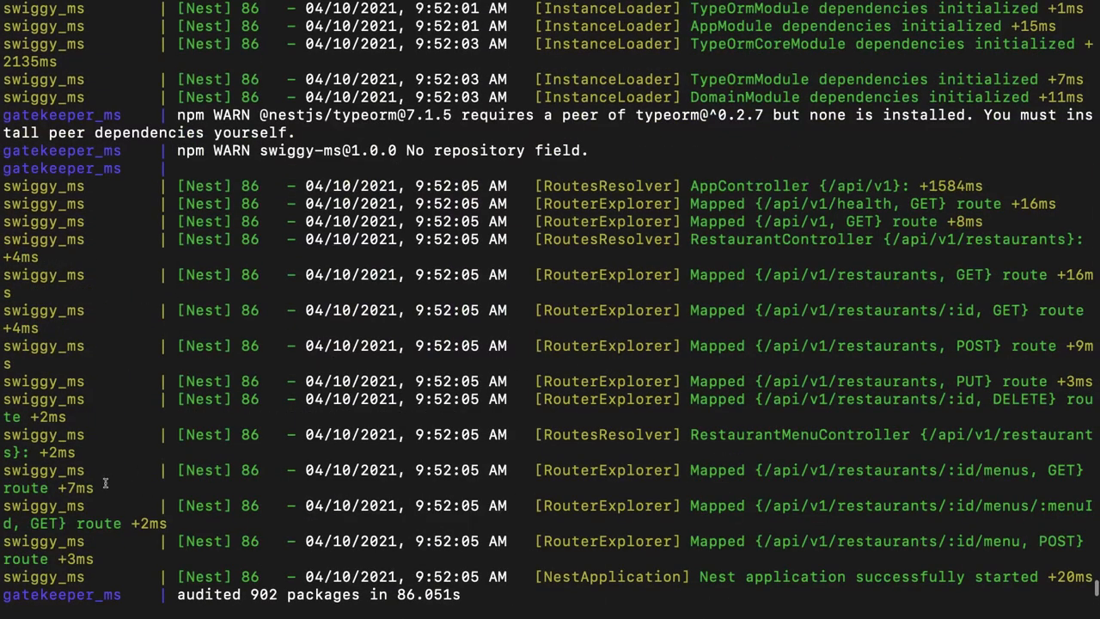
{"action": "left_click_drag", "start_coordinate": [0, 185], "coordinate": [94, 488]}
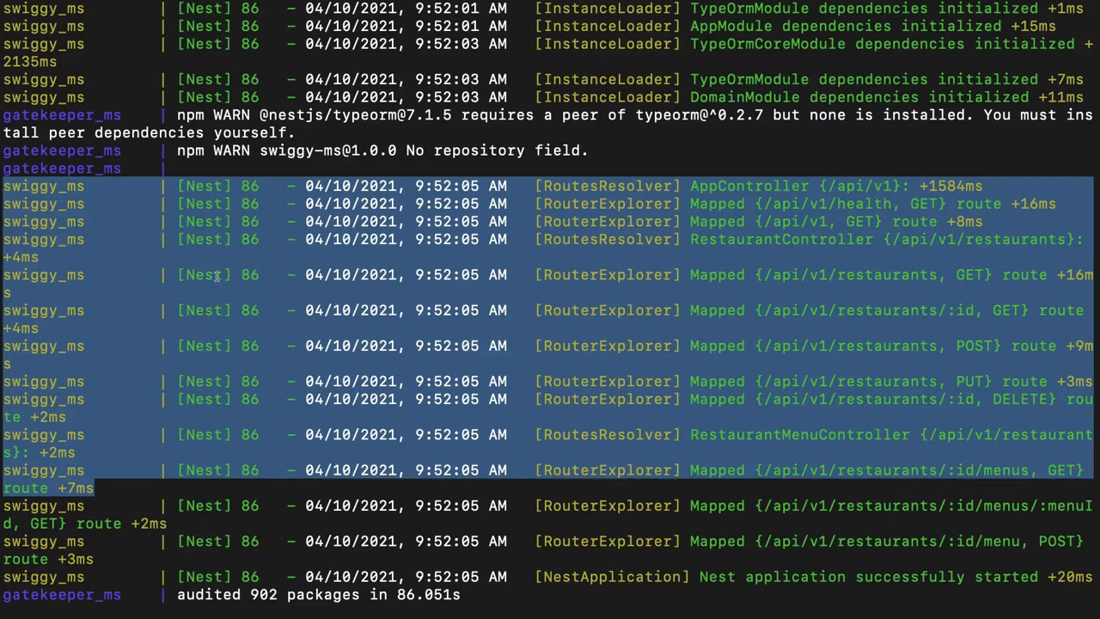
{"action": "scroll", "scroll_direction": "down", "scroll_amount": 3}
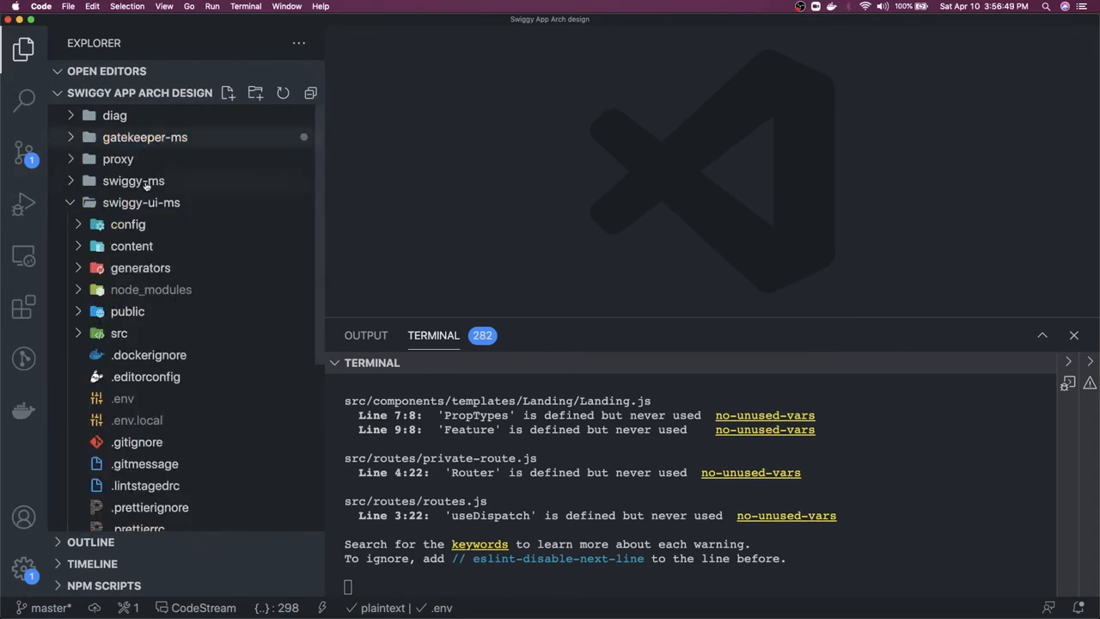
- Expand swiggy-ms and its src folder to reach the swiggy-ms .env with its Postgres DATABASE_URL
{"action": "left_click", "coordinate": [134, 181]}
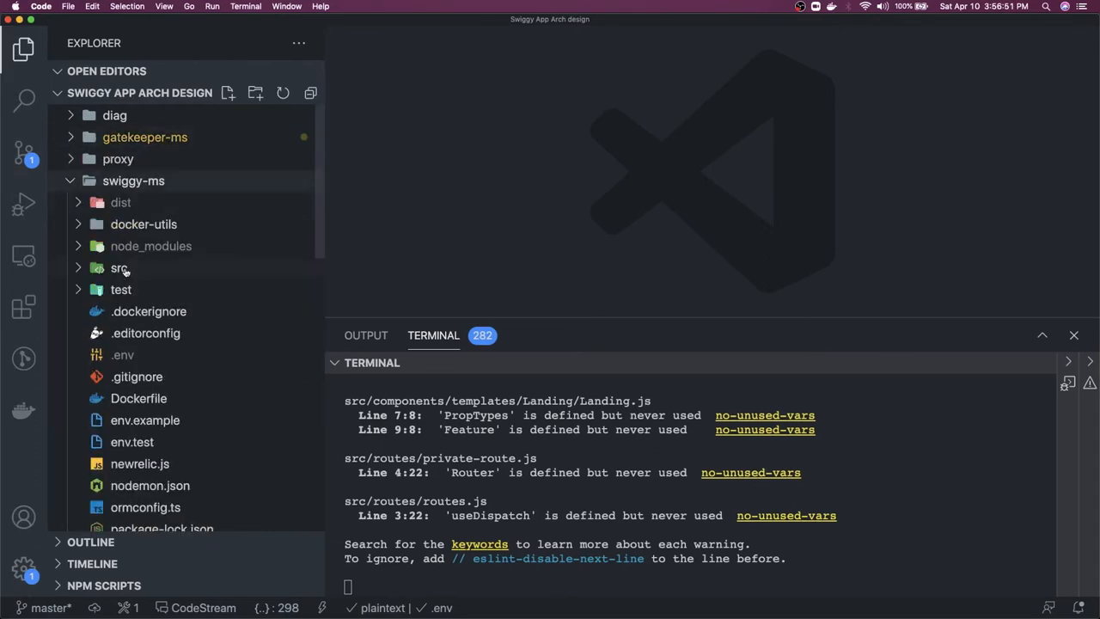
{"action": "left_click", "coordinate": [119, 268]}
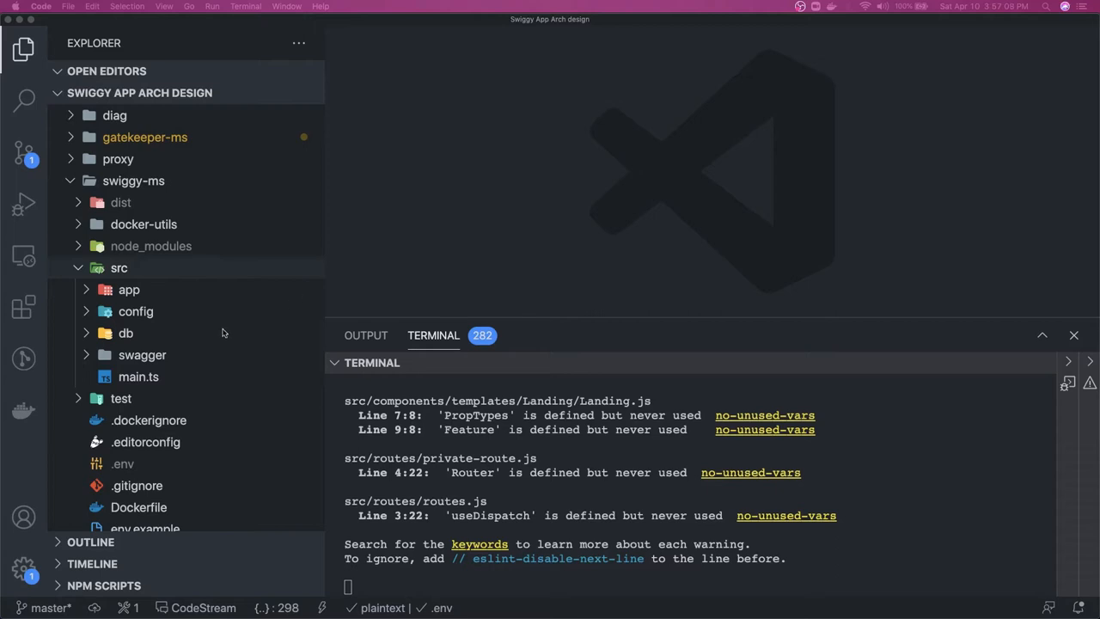
{"action": "scroll", "scroll_direction": "down", "scroll_amount": 3}
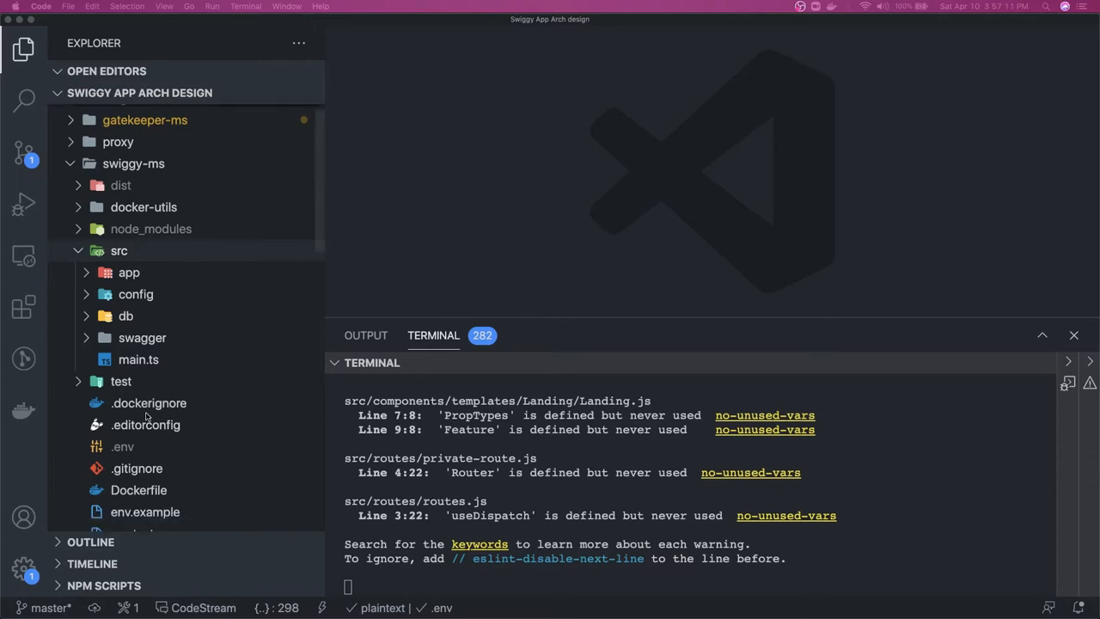
{"action": "scroll", "scroll_direction": "down", "scroll_amount": 3}
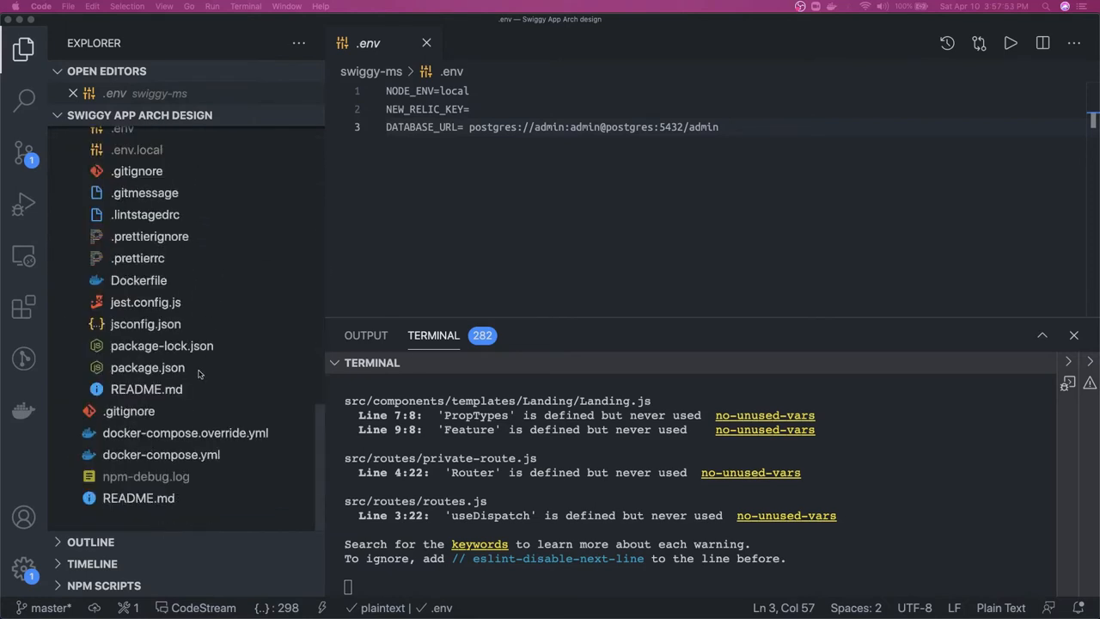
- View docker-compose.yml at the postgres service with admin credentials and port 5436
{"action": "left_click", "coordinate": [162, 454]}
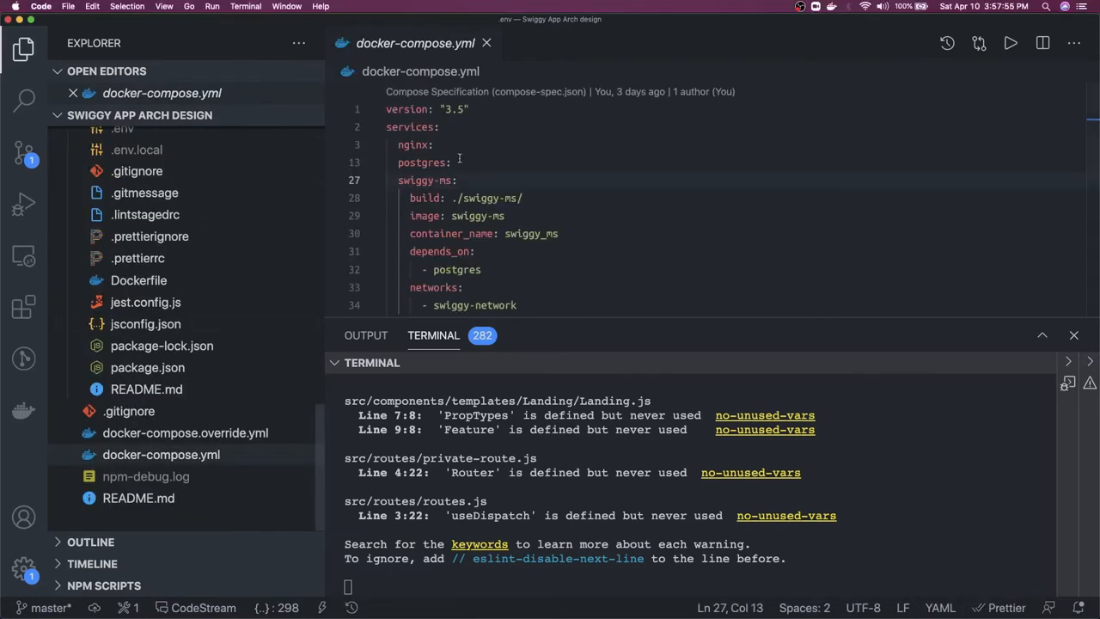
{"action": "scroll", "scroll_direction": "down", "scroll_amount": 3}
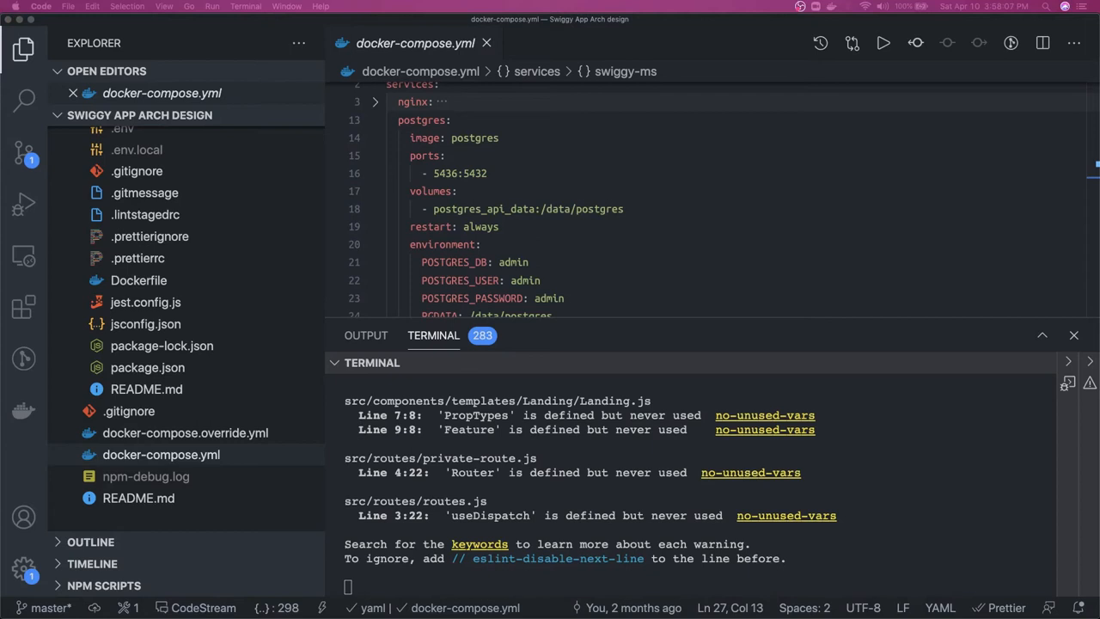
{"action": "mouse_move", "coordinate": [349, 320]}
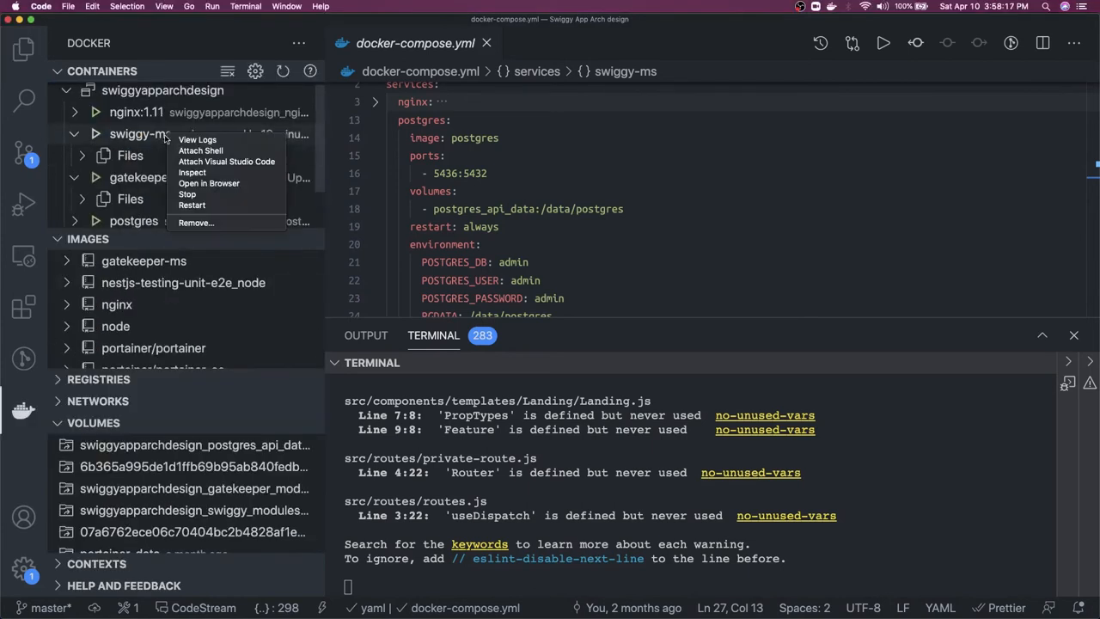
{"action": "mouse_move", "coordinate": [202, 153]}
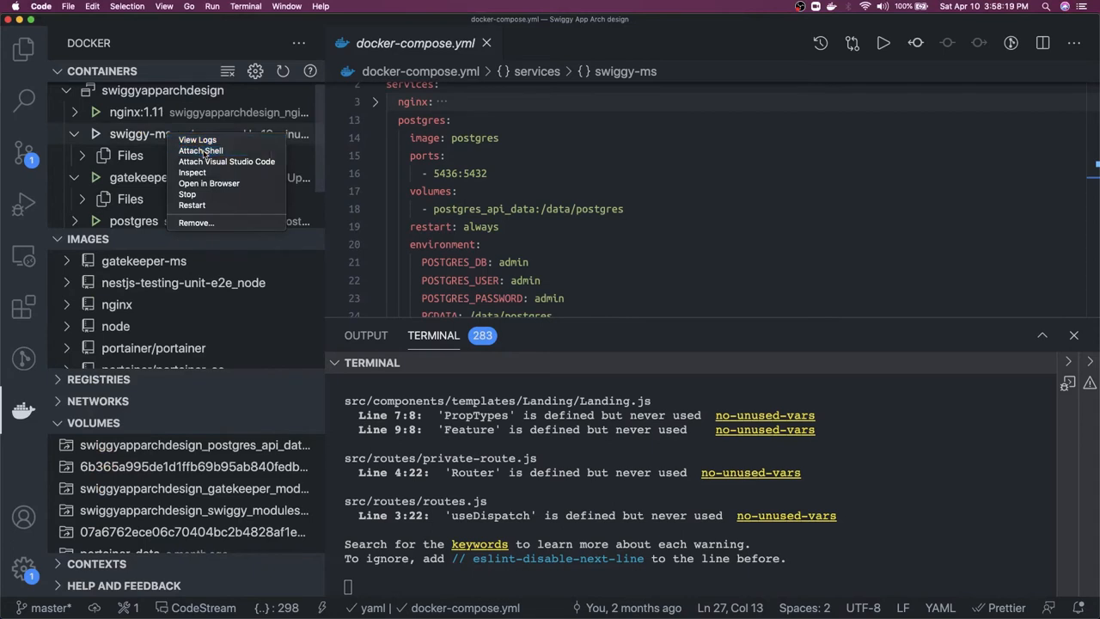
- Attach a shell to the swiggy_ms container and run npm run db:sync
{"action": "left_click", "coordinate": [200, 151]}
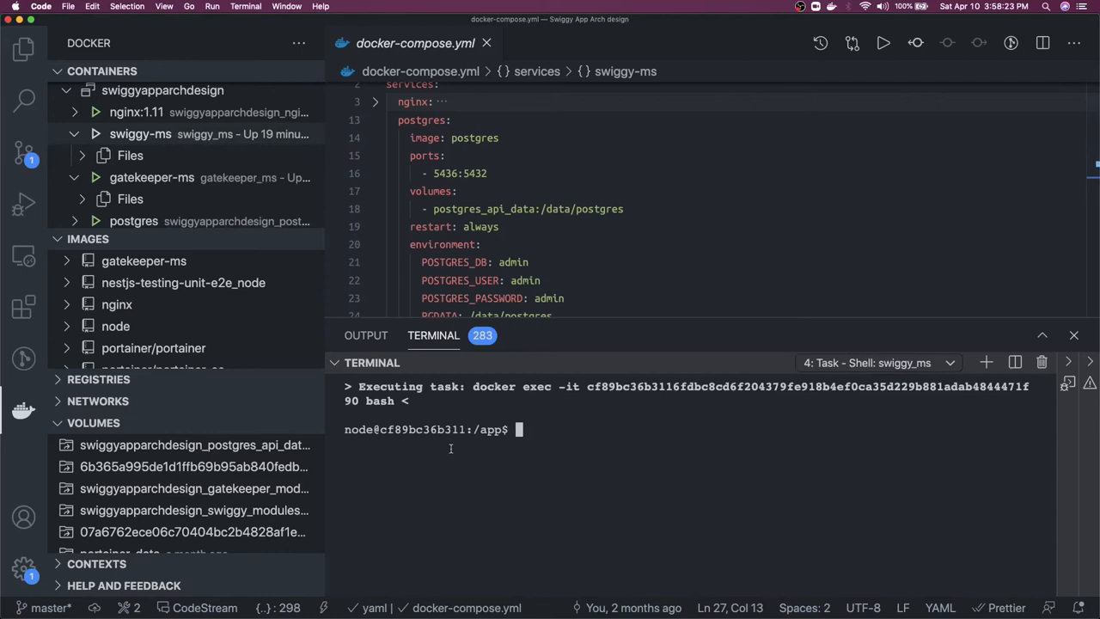
{"action": "type", "text": "npm run"}
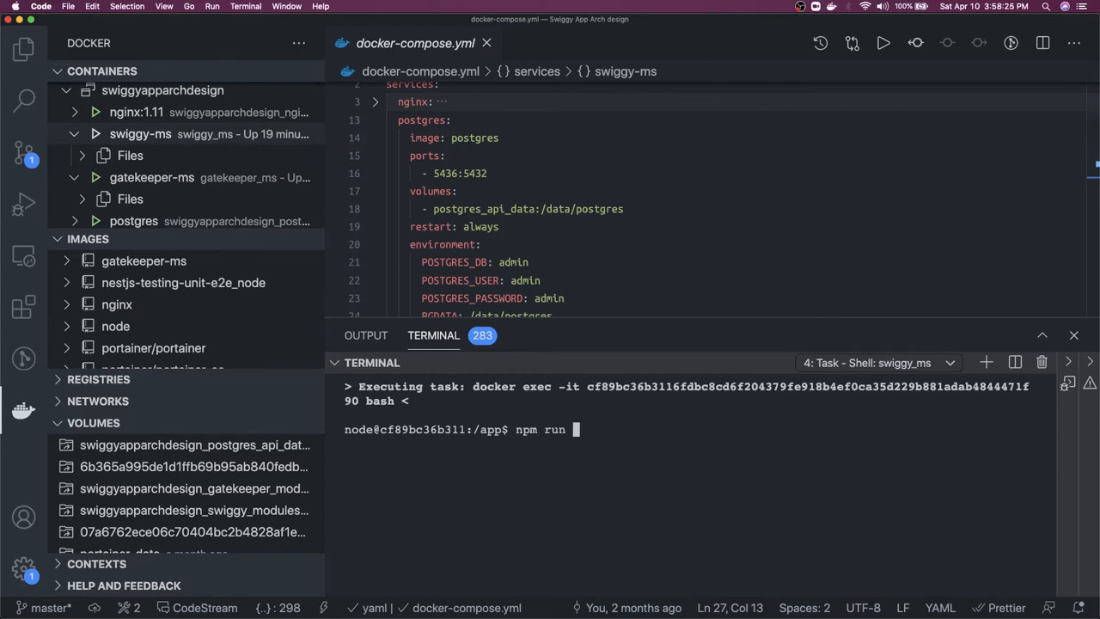
{"action": "type", "text": "db:sync"}
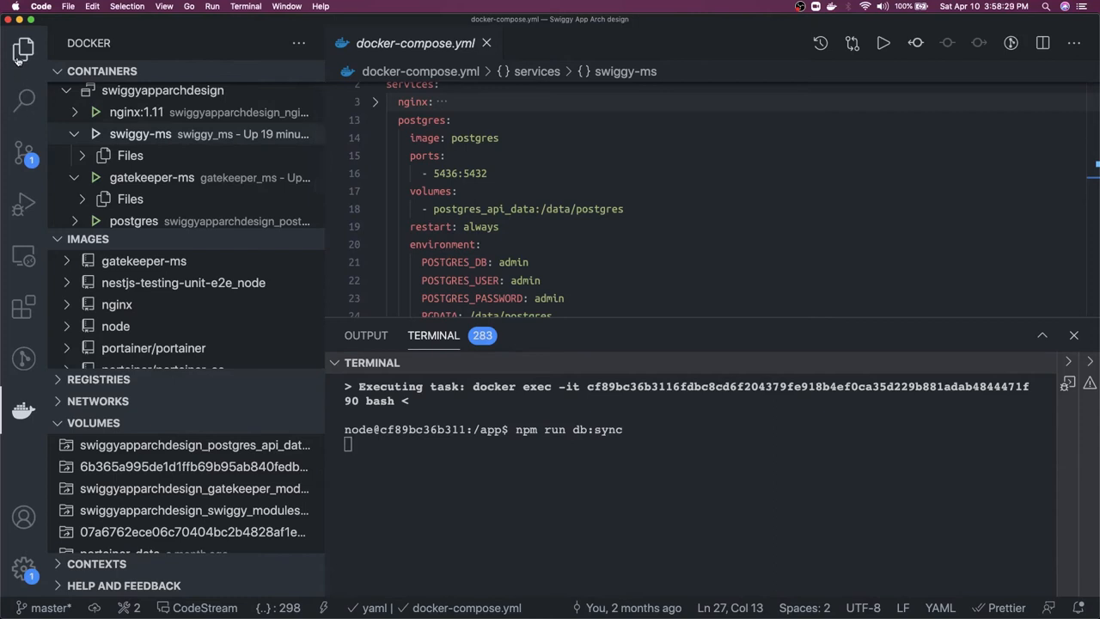
{"action": "left_click", "coordinate": [24, 48]}
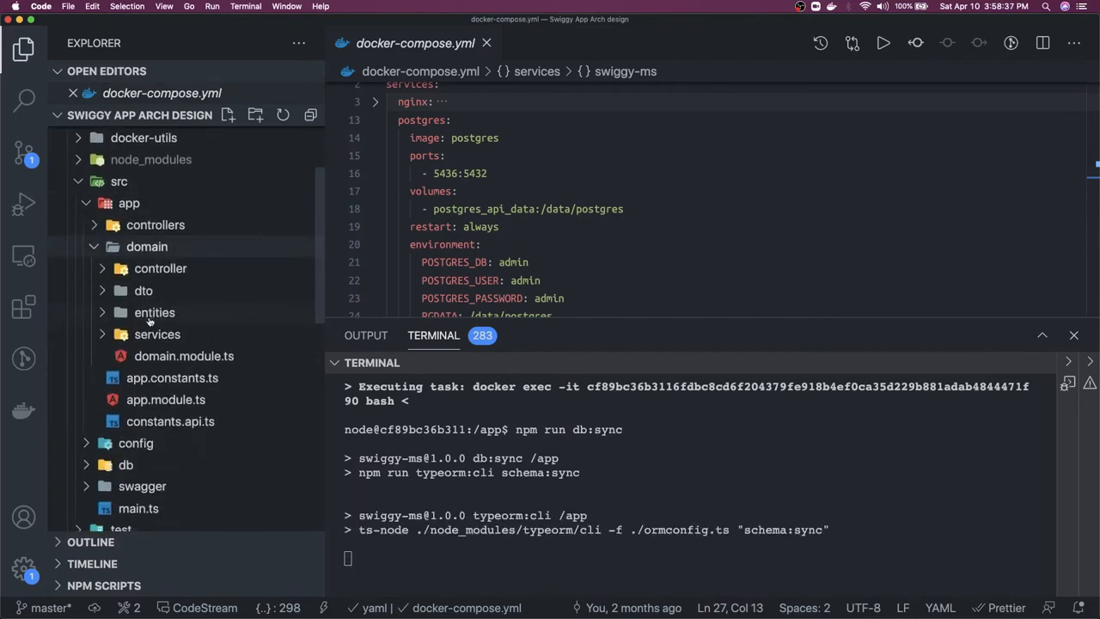
- Inspect the address, menu and restaurant entities and dist/app output, then collapse swiggy-ms
{"action": "left_click", "coordinate": [154, 313]}
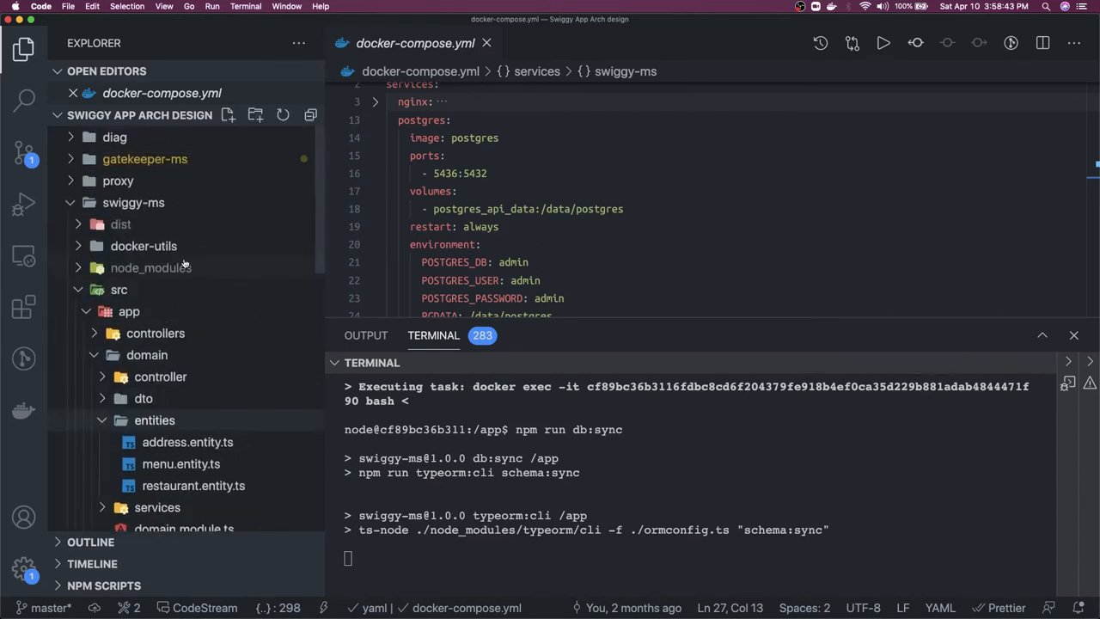
{"action": "left_click", "coordinate": [121, 224]}
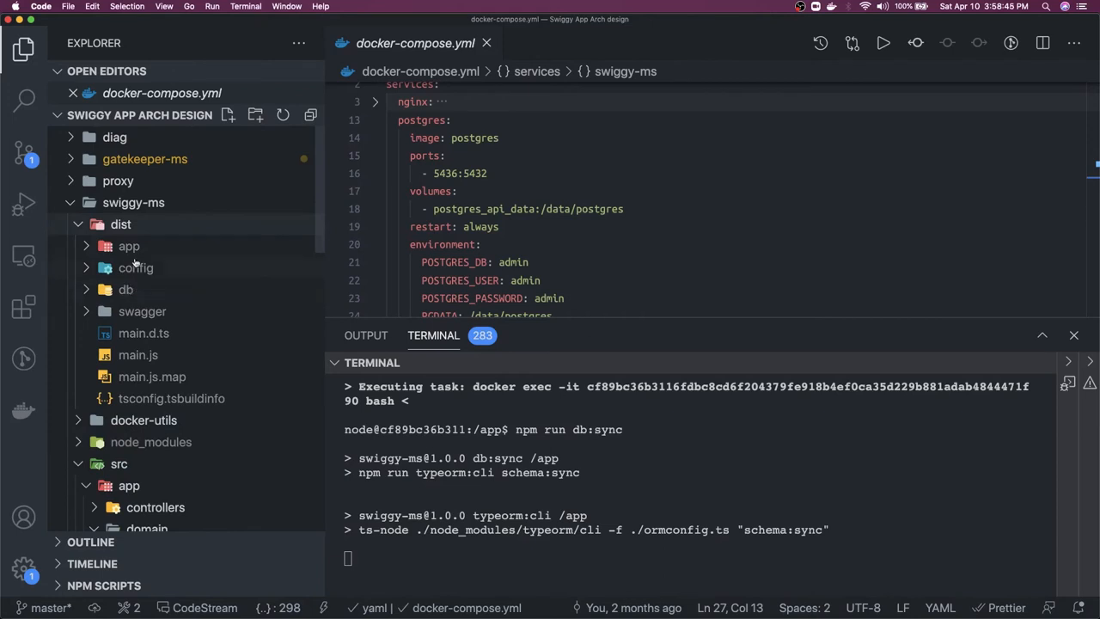
{"action": "left_click", "coordinate": [127, 246]}
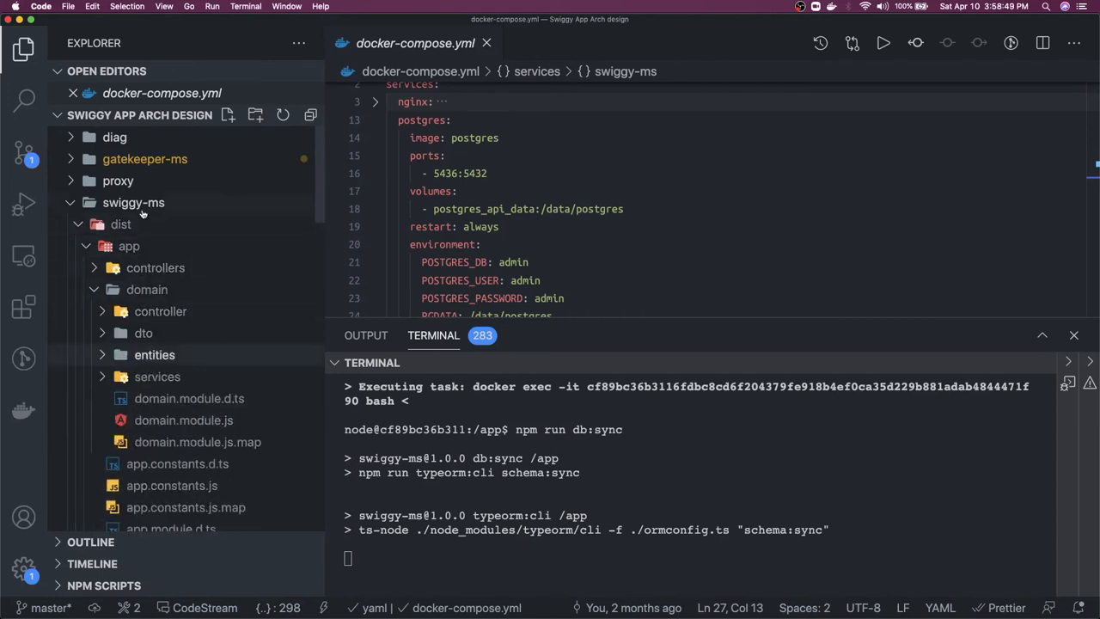
{"action": "left_click", "coordinate": [134, 202]}
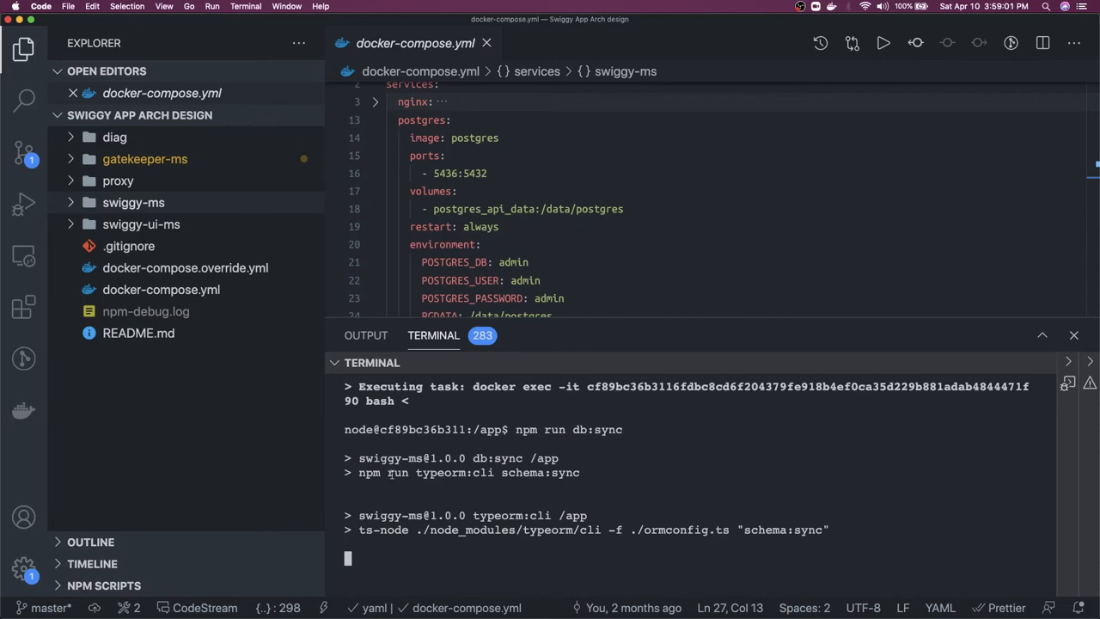
{"action": "mouse_move", "coordinate": [529, 336]}
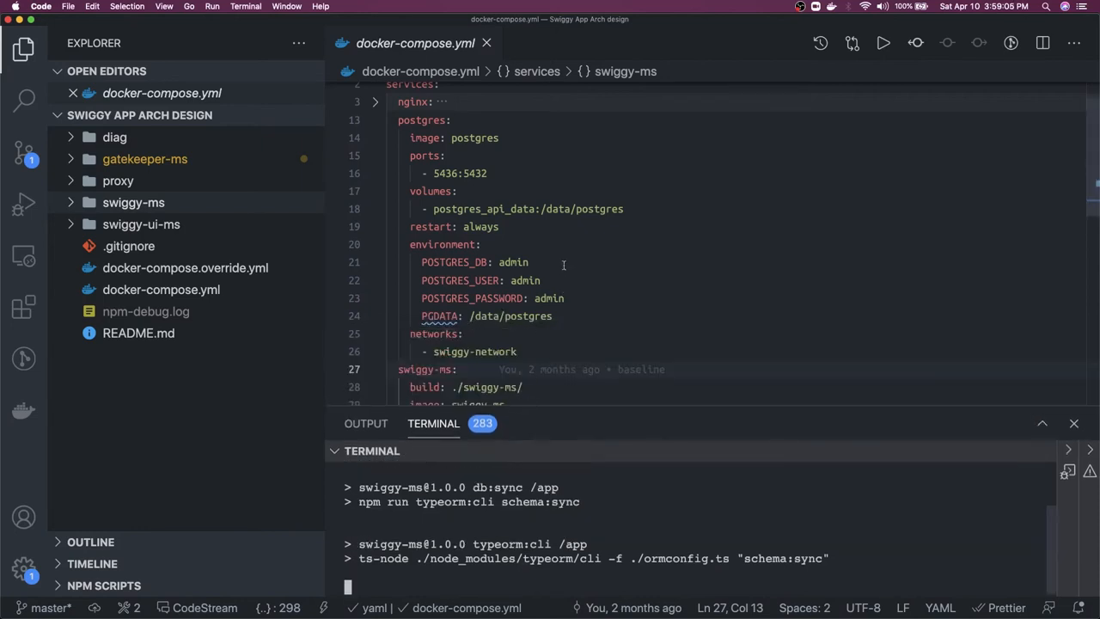
- Review docker-compose.yml, then open swiggy-ms env.test to check the Postgres database URL
{"action": "scroll", "scroll_direction": "up", "scroll_amount": 3}
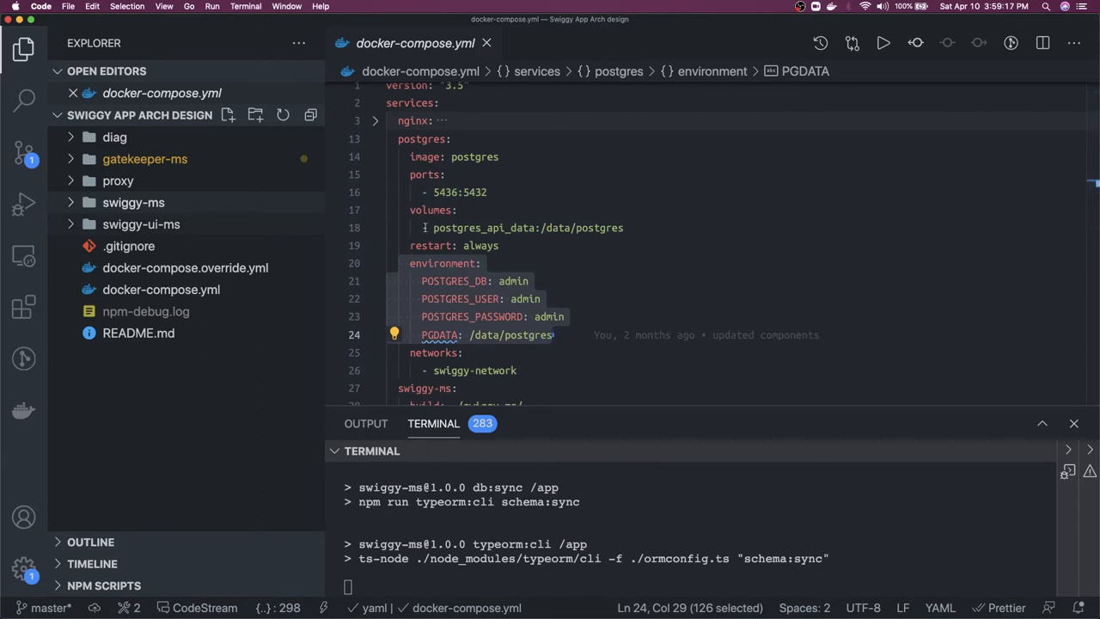
{"action": "scroll", "scroll_direction": "down", "scroll_amount": 3}
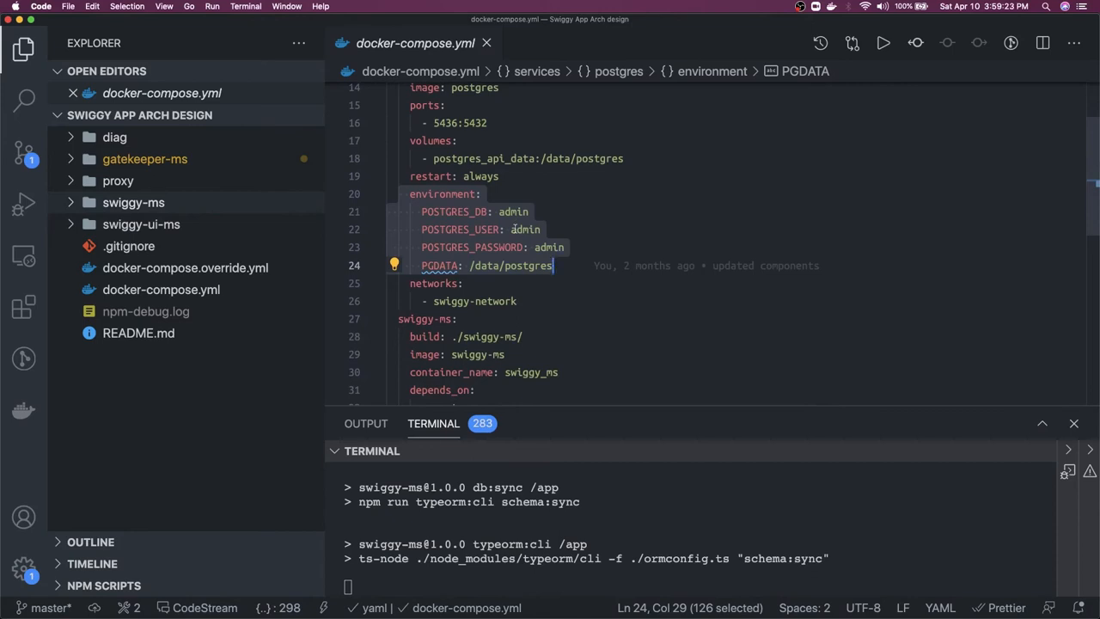
{"action": "mouse_move", "coordinate": [158, 213]}
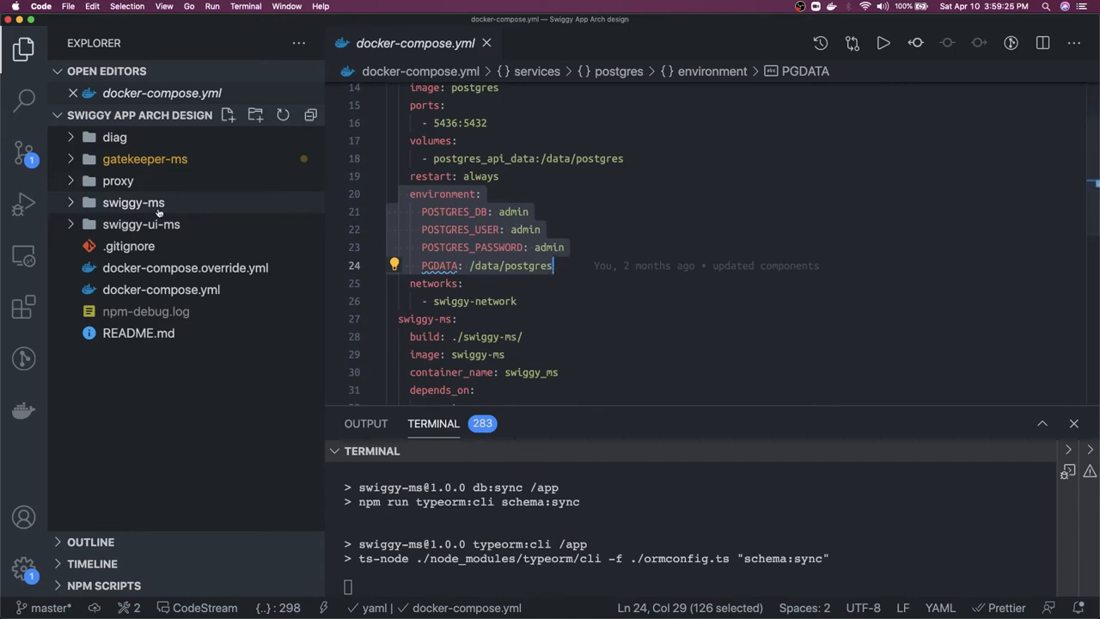
{"action": "left_click", "coordinate": [134, 203]}
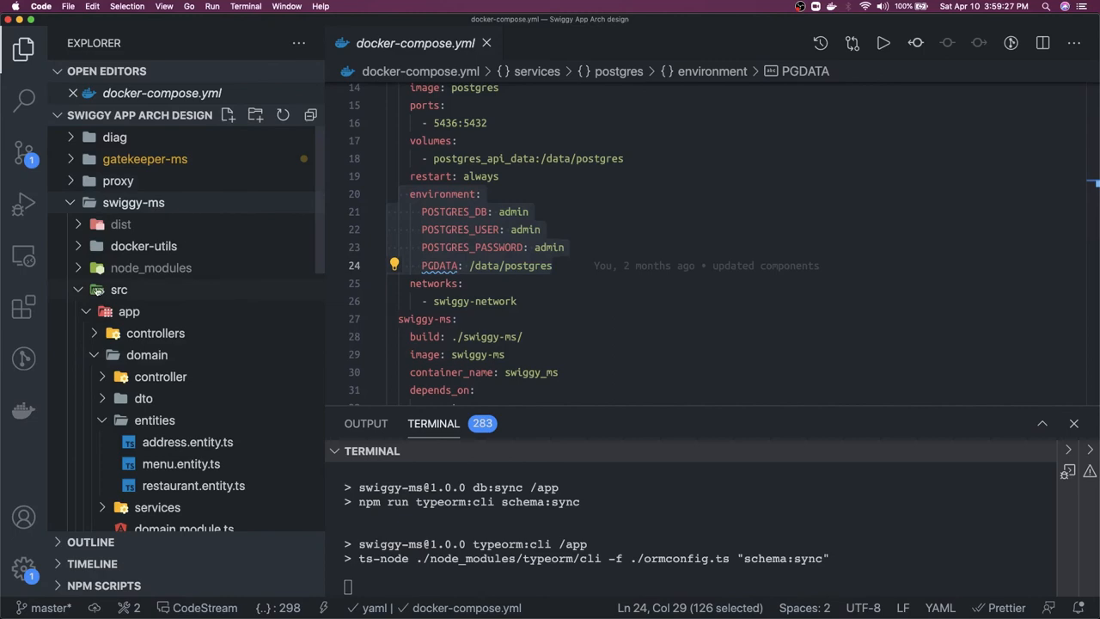
{"action": "scroll", "scroll_direction": "down", "scroll_amount": 3}
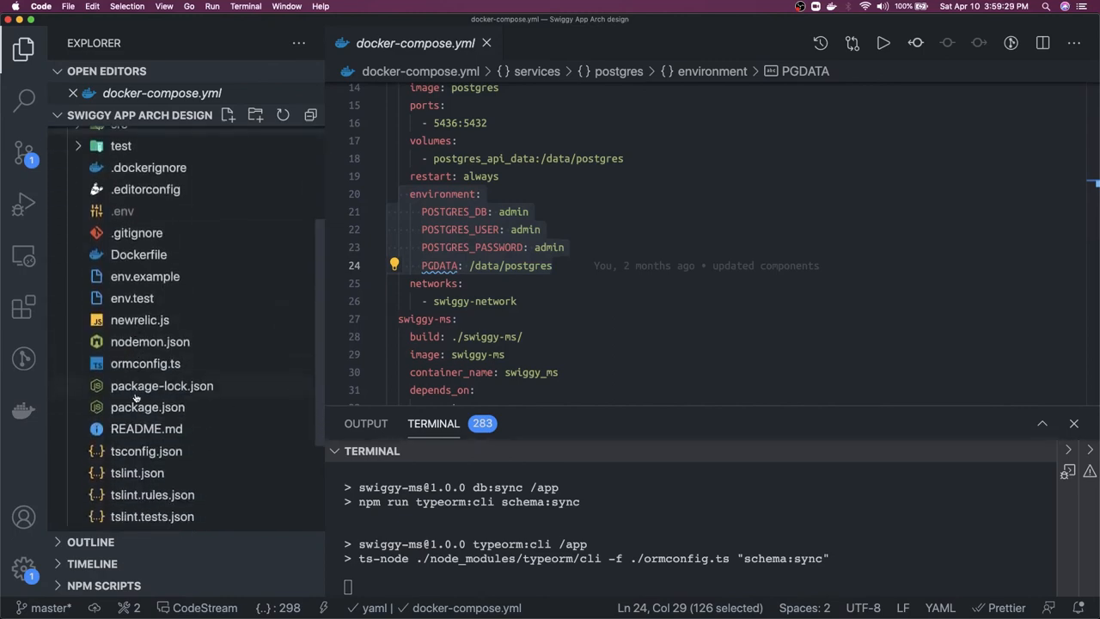
{"action": "left_click", "coordinate": [131, 297]}
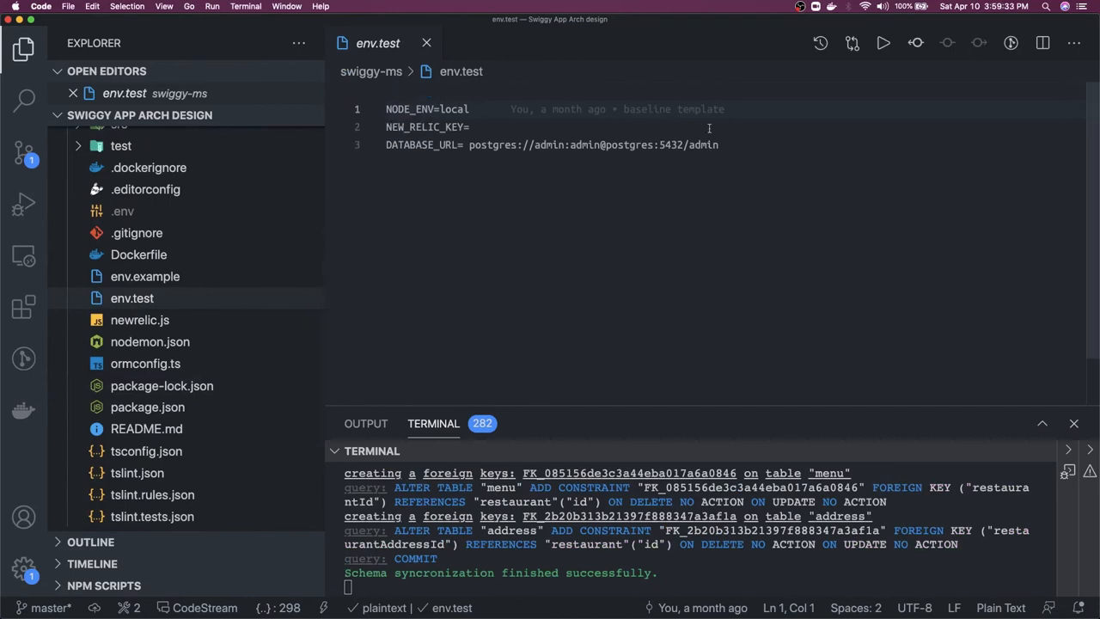
- Switch to Postico listing the address, menu, migrations and restaurant tables
{"action": "left_click", "coordinate": [471, 127]}
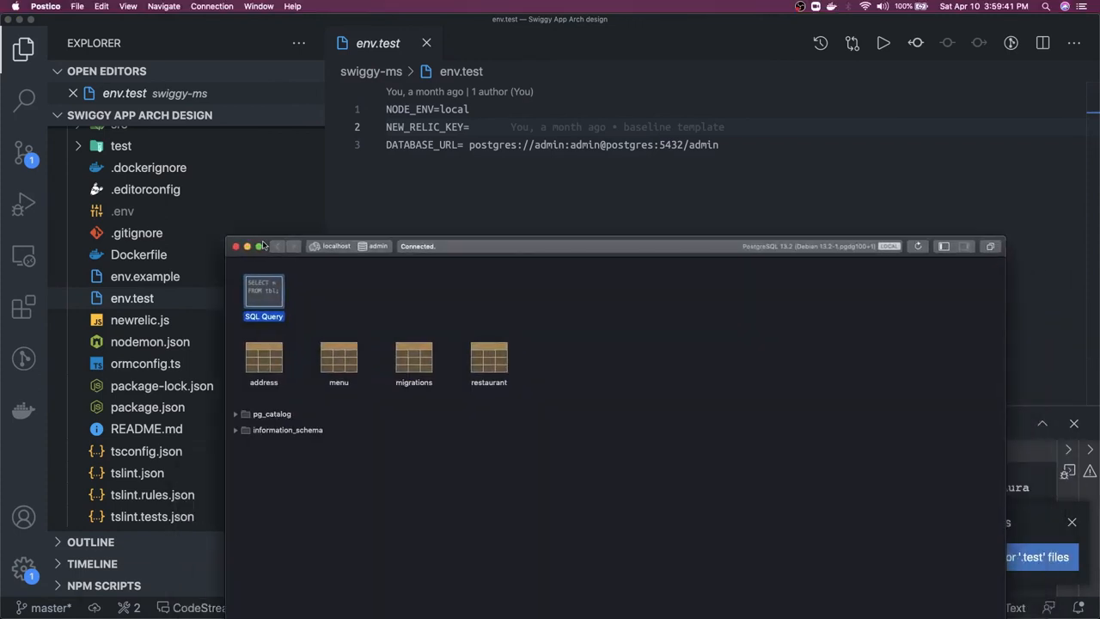
{"action": "left_click", "coordinate": [257, 246]}
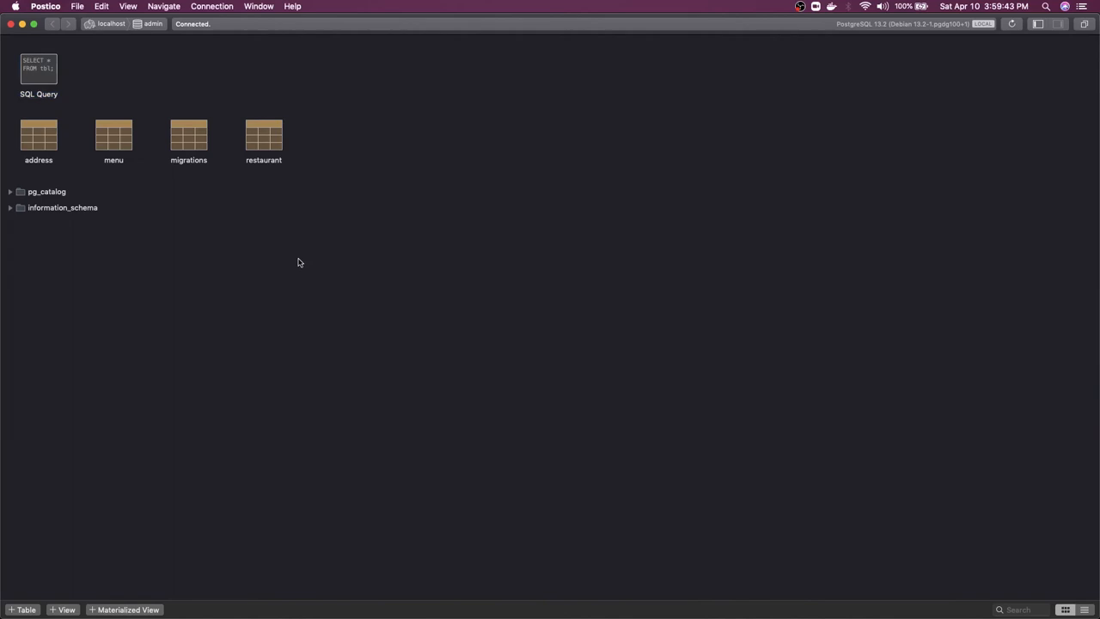
{"action": "right_click", "coordinate": [265, 136]}
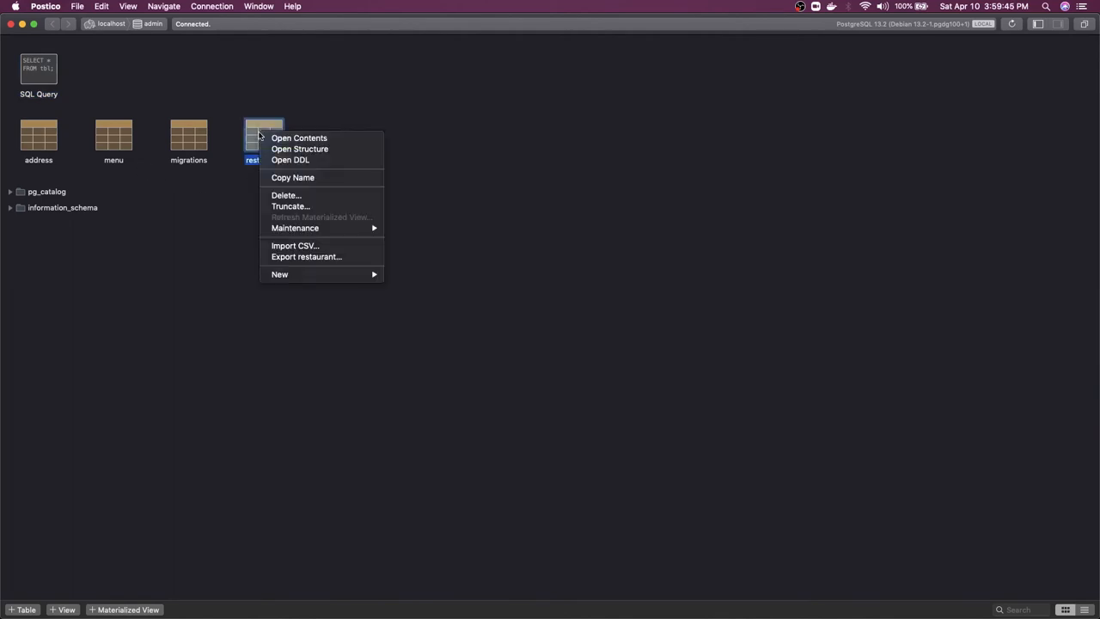
{"action": "left_click", "coordinate": [291, 160]}
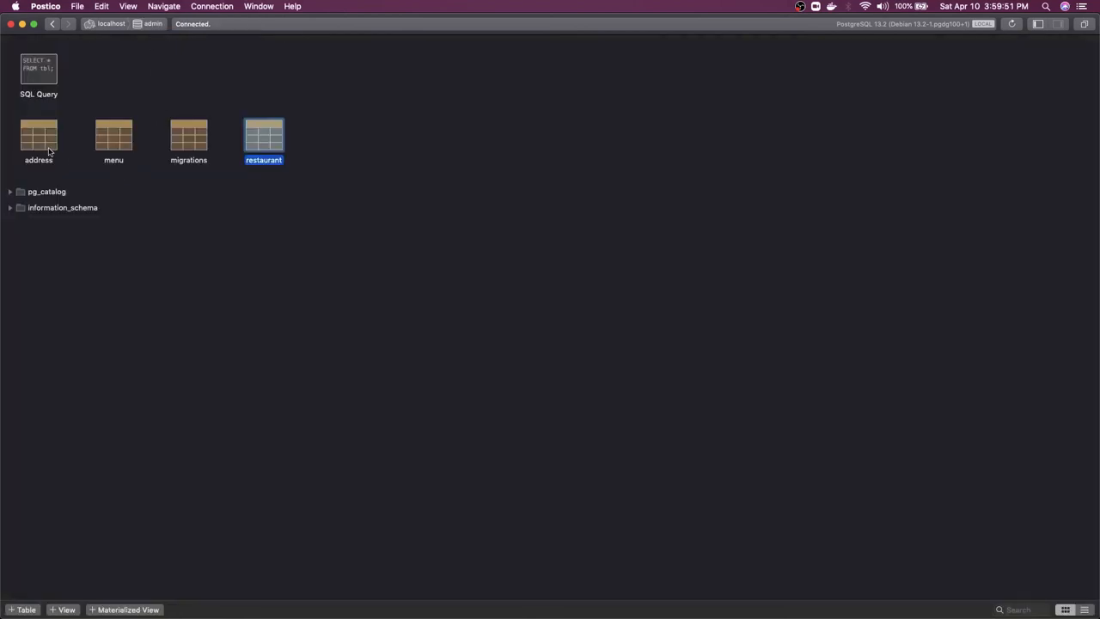
{"action": "right_click", "coordinate": [113, 138]}
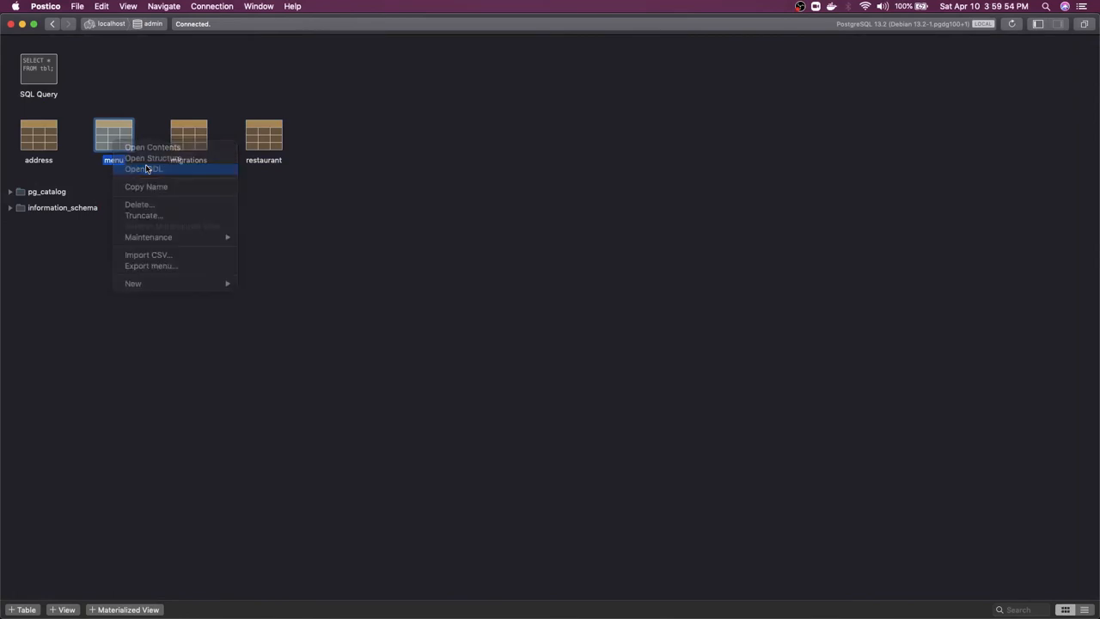
{"action": "left_click", "coordinate": [145, 169]}
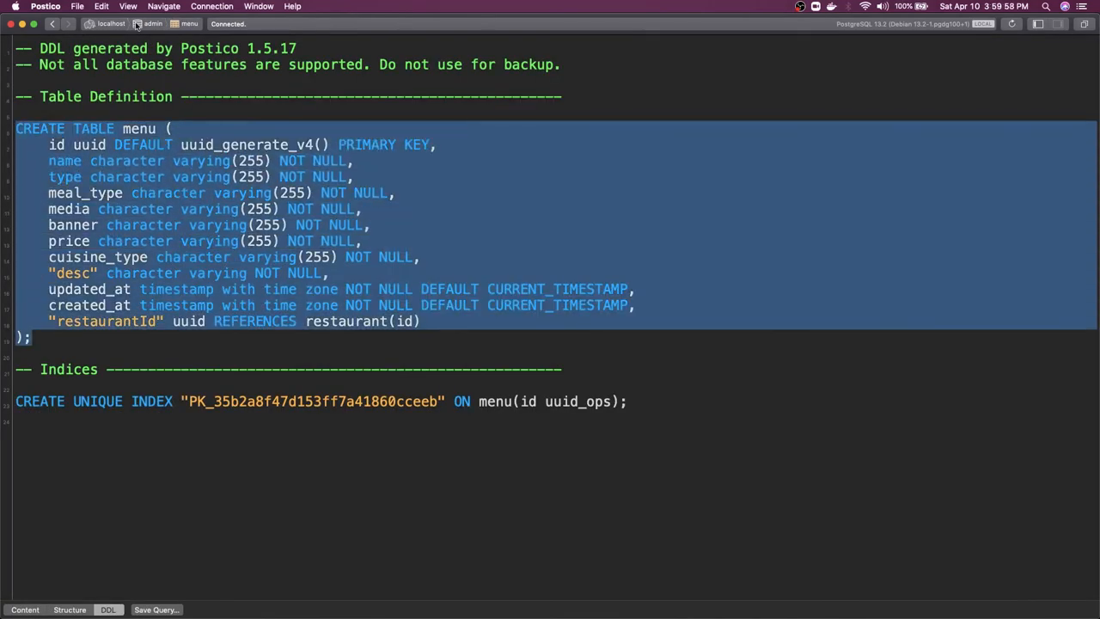
{"action": "right_click", "coordinate": [37, 137]}
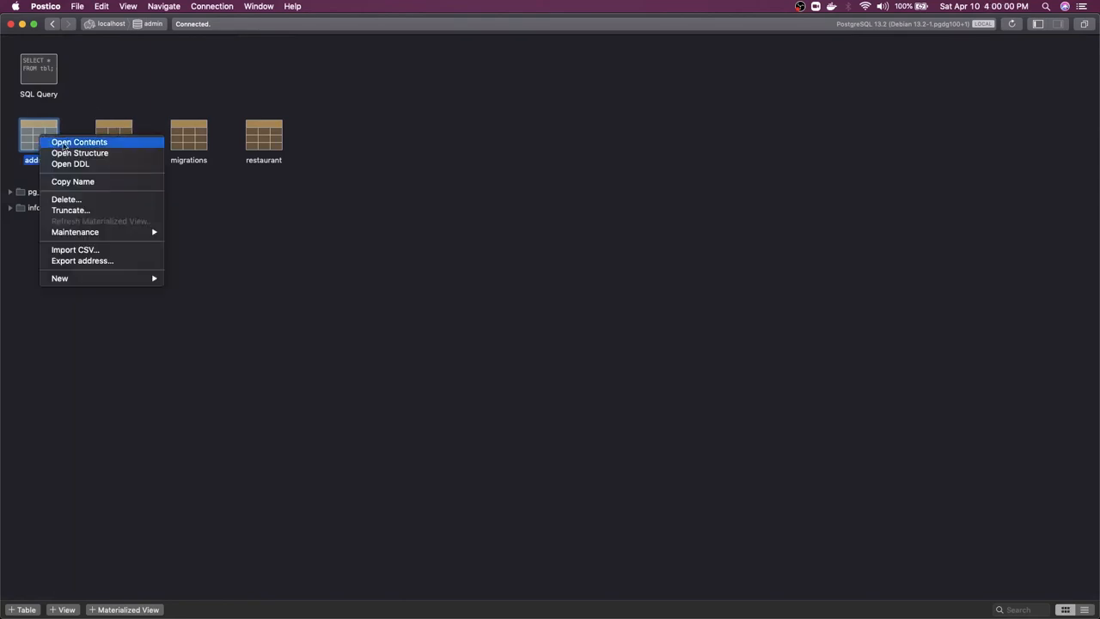
{"action": "left_click", "coordinate": [70, 165]}
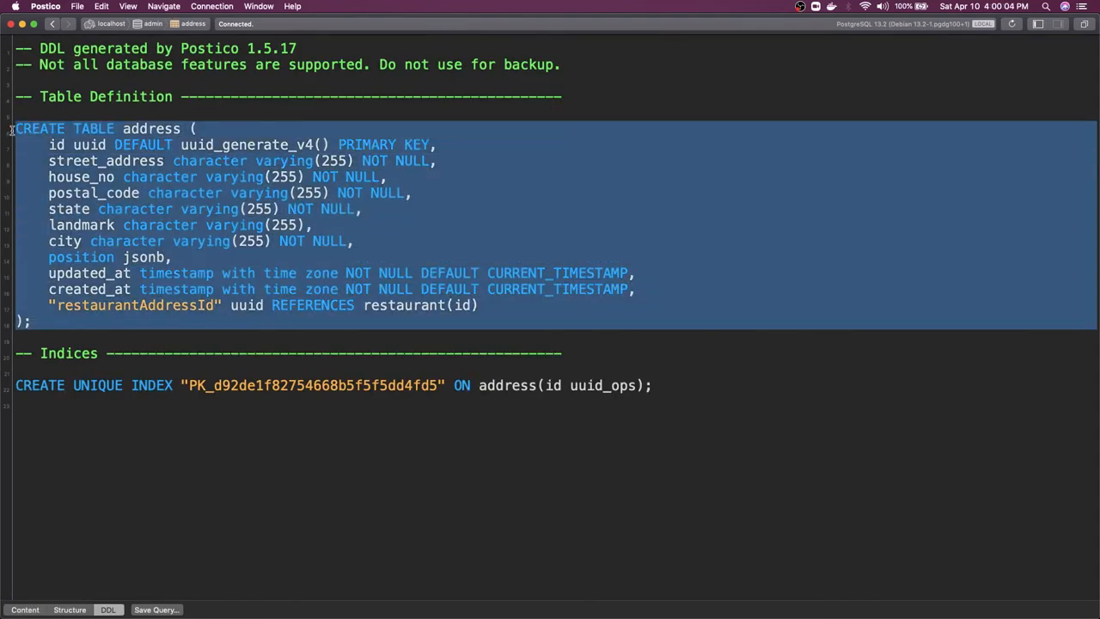
{"action": "left_click", "coordinate": [51, 24]}
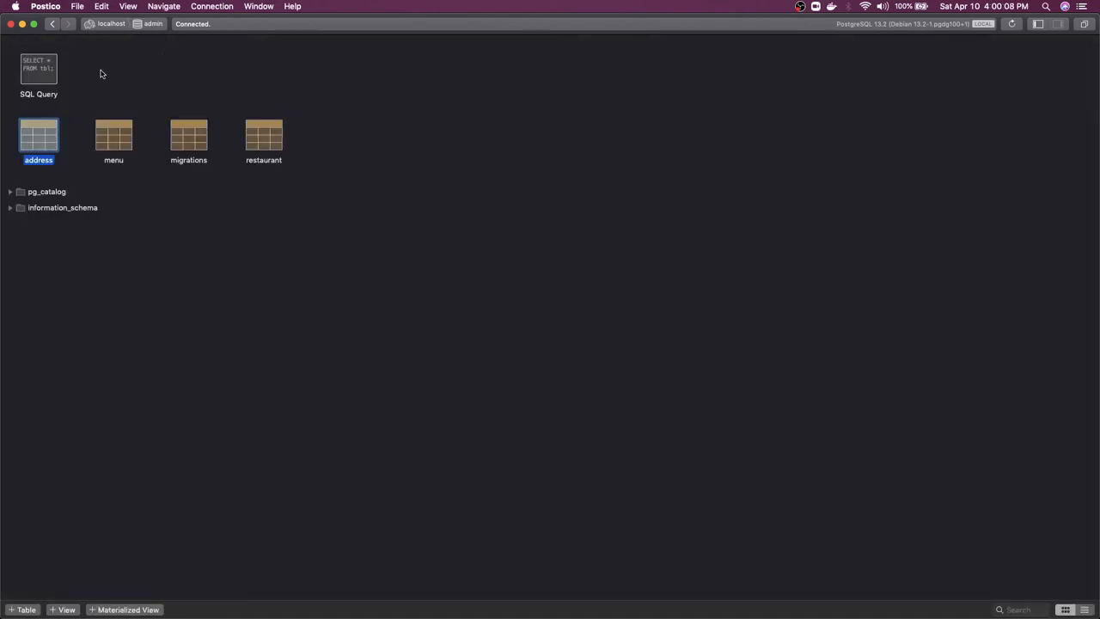
{"action": "left_click", "coordinate": [255, 368]}
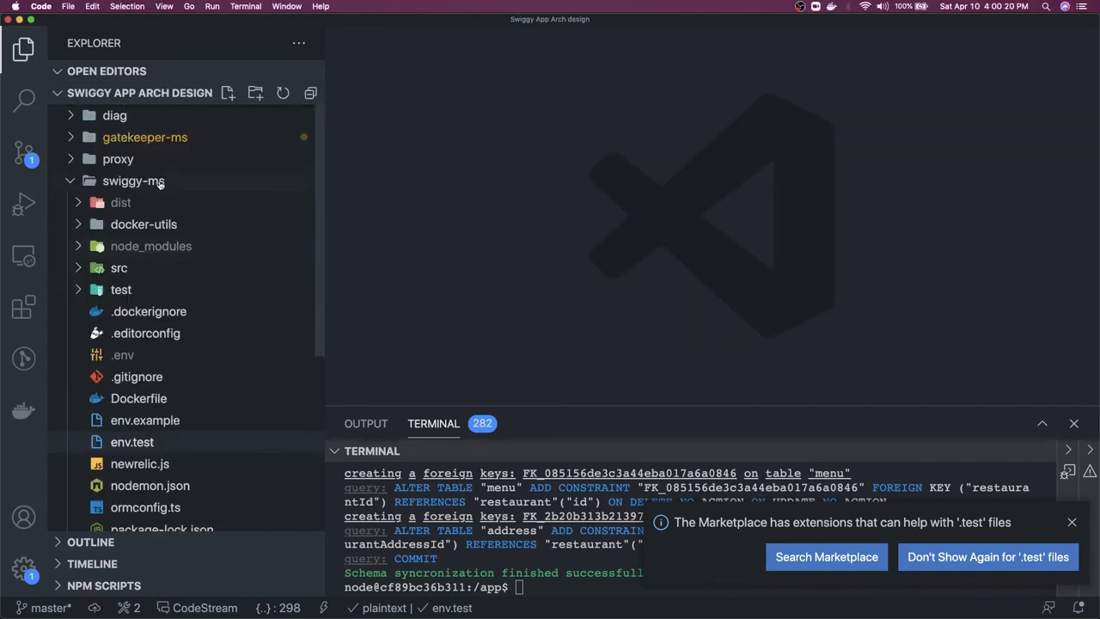
{"action": "mouse_move", "coordinate": [158, 181]}
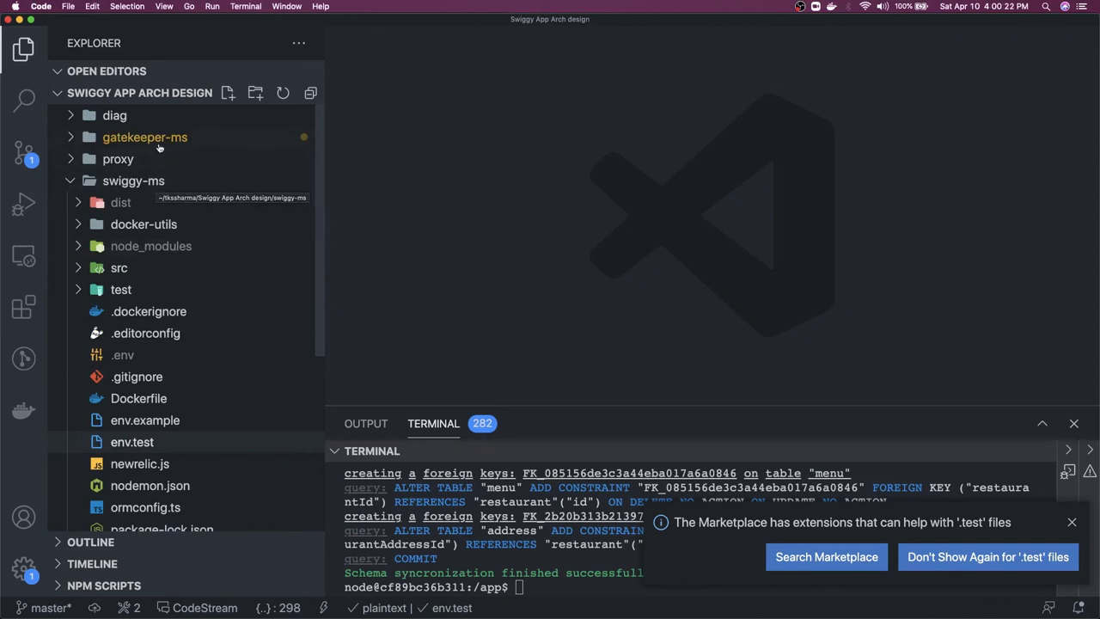
- Expand gatekeeper-ms to show its src, dockerfile and package files, dismissing the Marketplace notice
{"action": "left_click", "coordinate": [145, 137]}
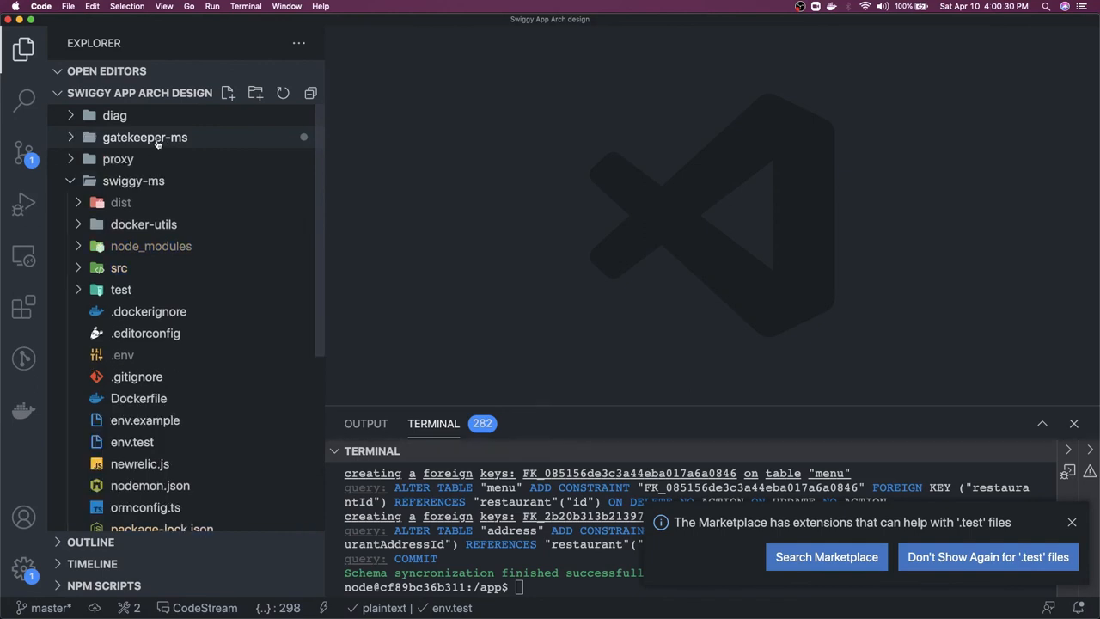
{"action": "left_click", "coordinate": [145, 138]}
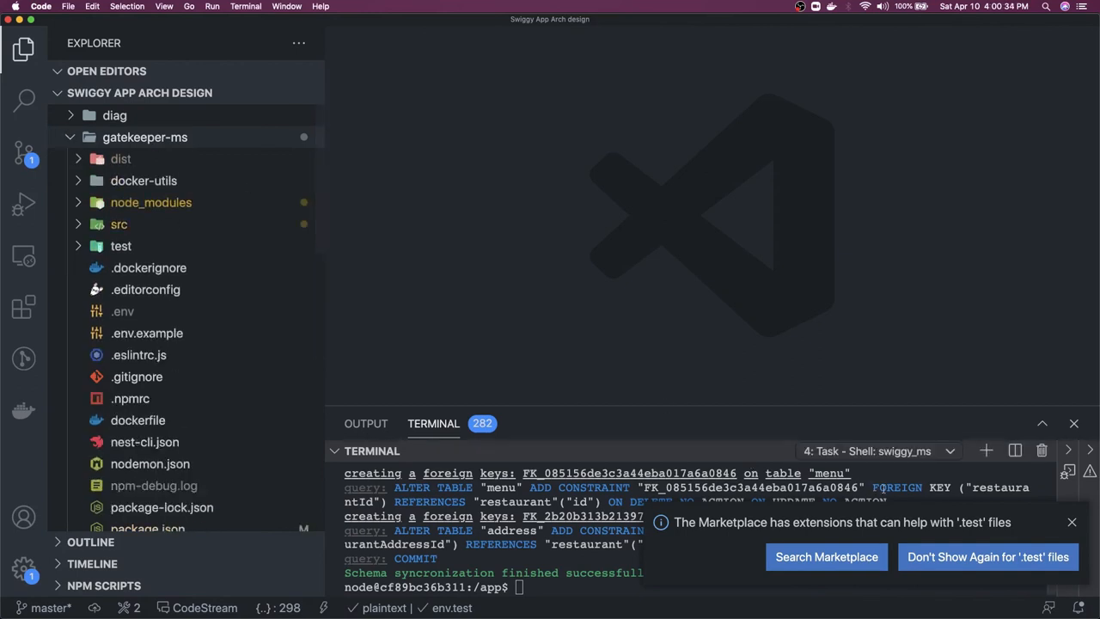
{"action": "left_click", "coordinate": [1072, 523]}
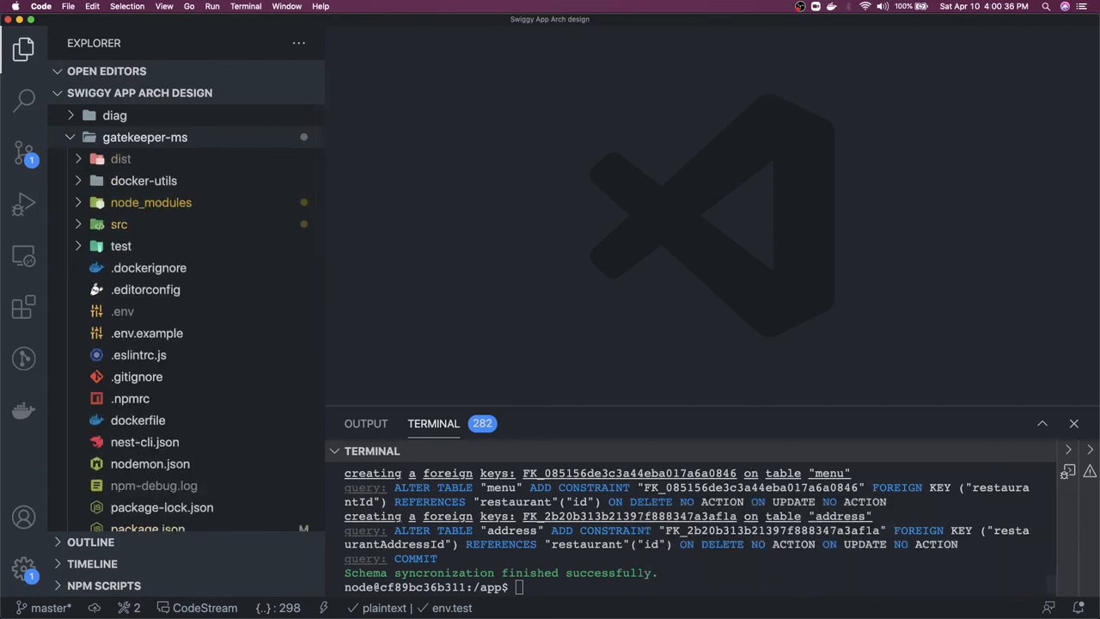